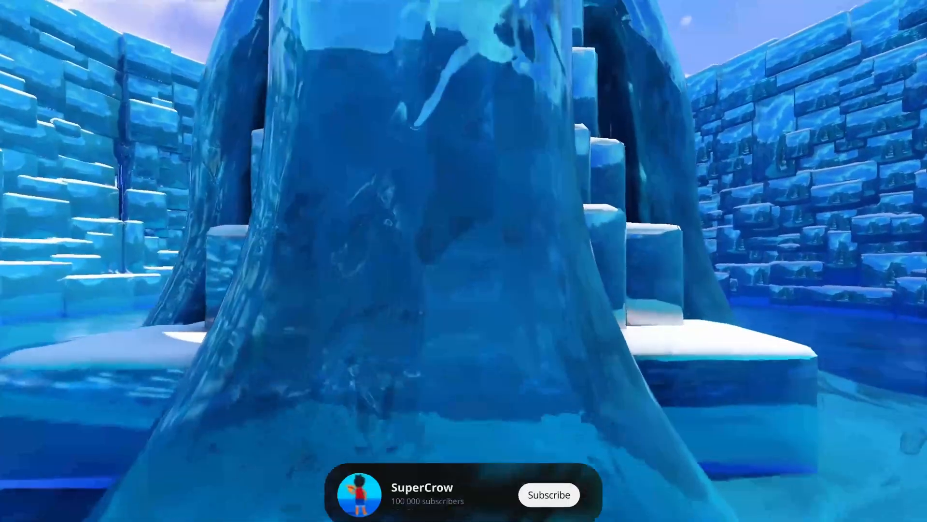
# Step: Show the finished ice waterfall render and scroll through the r/godot post "It's snowing"
pyautogui.click(548, 495)
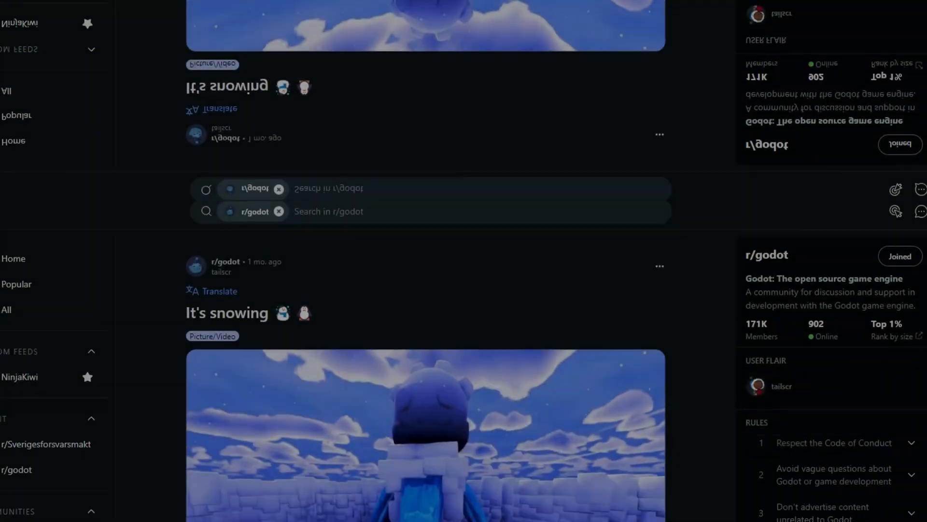
pyautogui.scroll(-3)
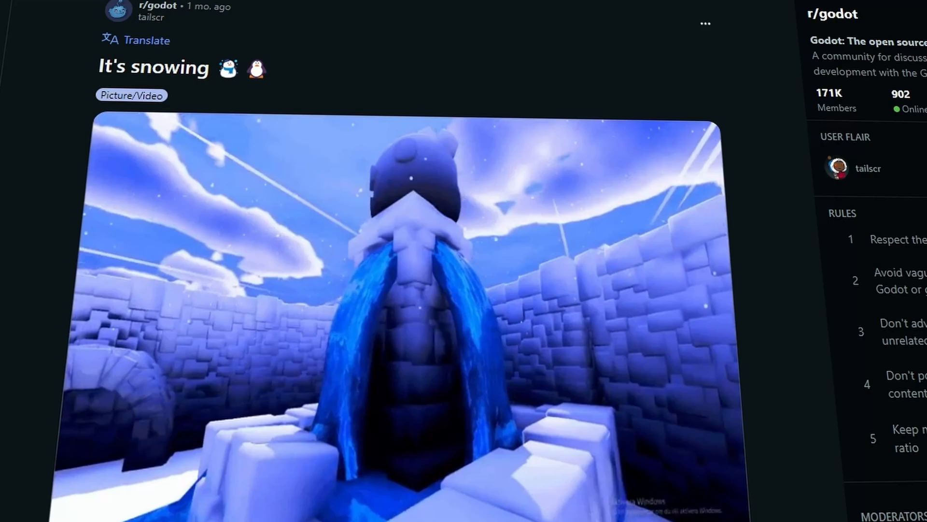
pyautogui.scroll(-3)
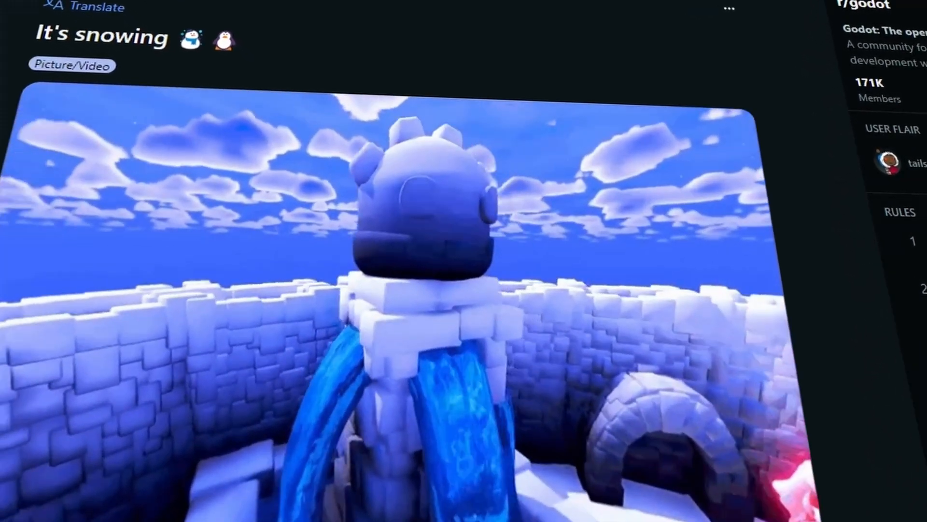
pyautogui.scroll(-3)
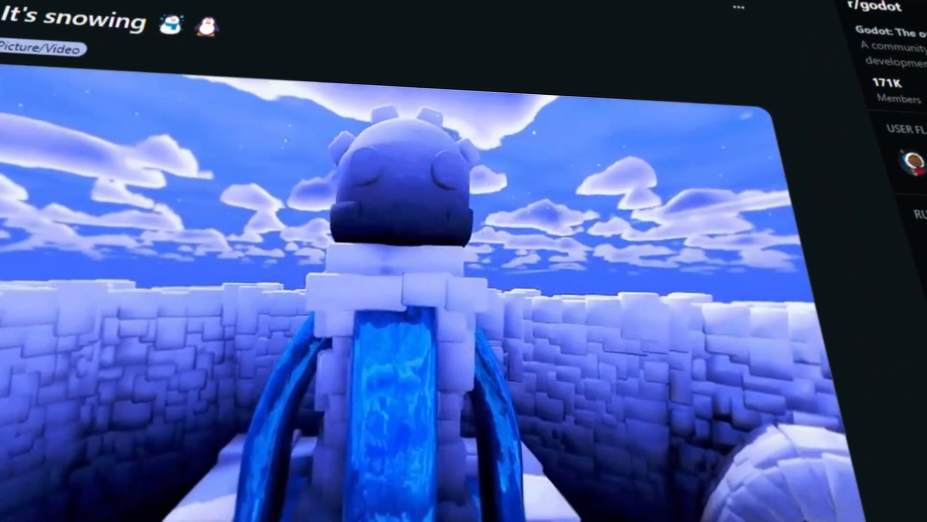
# Step: Review the Parallax Ice depth effect page on godotshaders.com, its code and comments
pyautogui.click(189, 9)
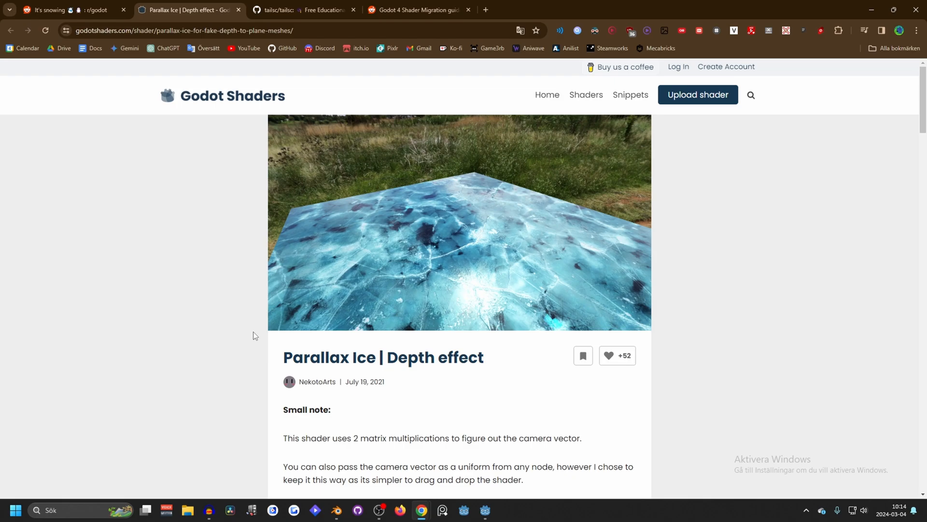
pyautogui.moveTo(470, 393)
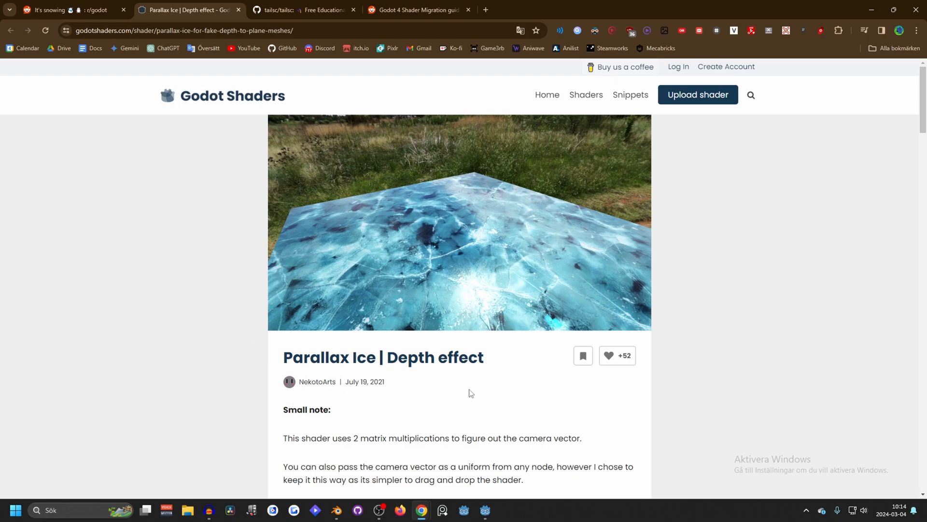
pyautogui.scroll(-3)
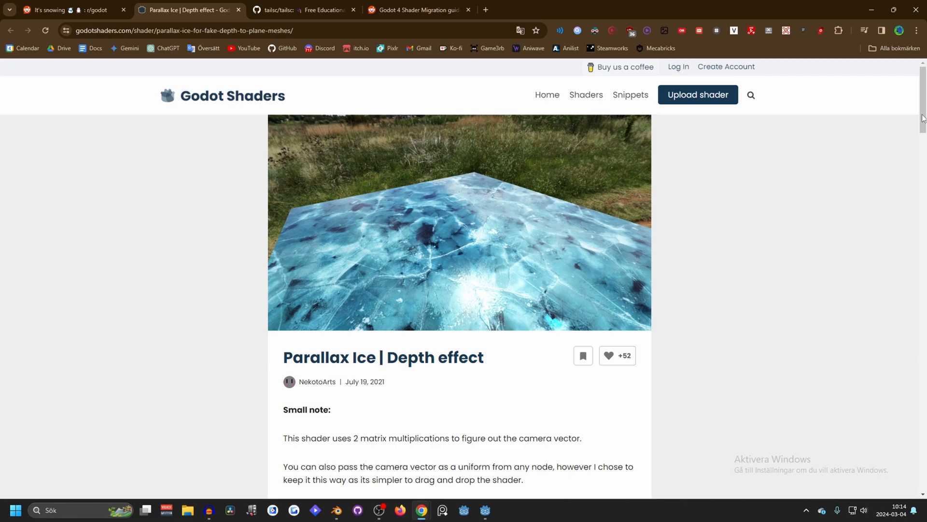
pyautogui.scroll(-3)
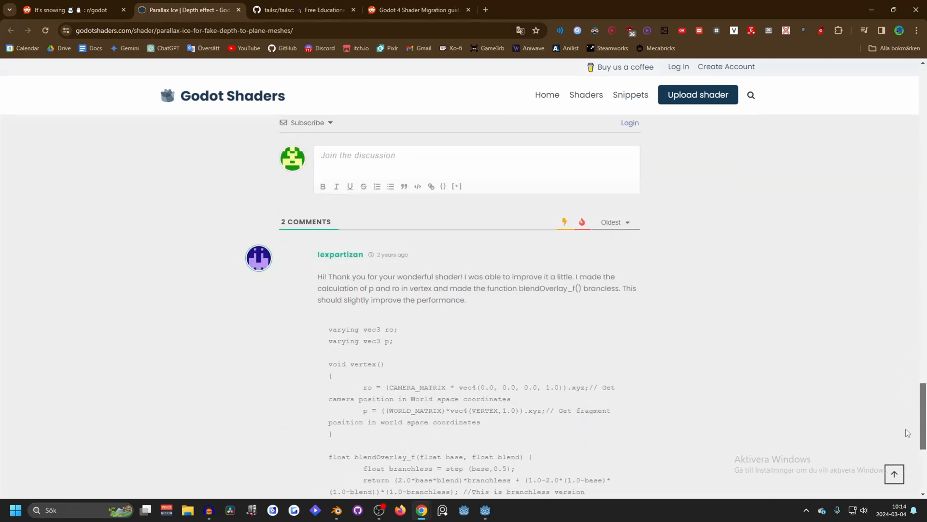
pyautogui.scroll(-3)
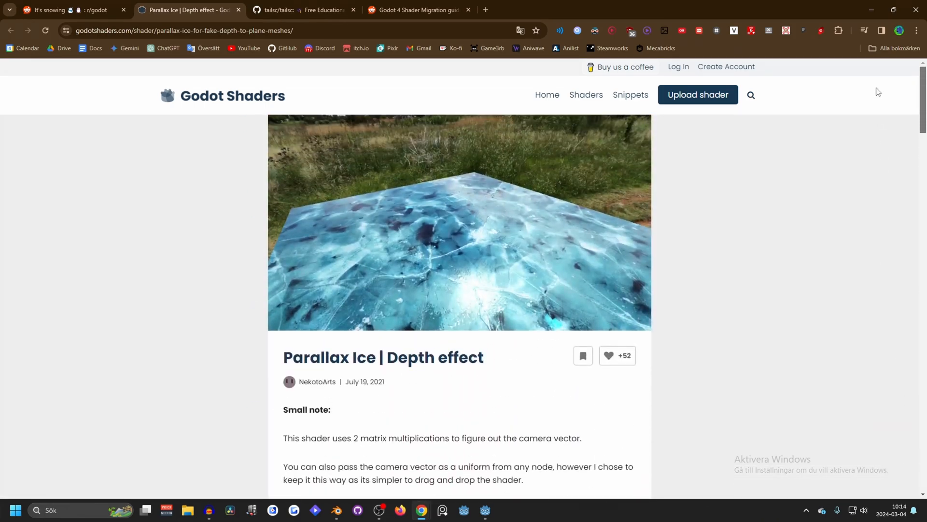
pyautogui.scroll(-3)
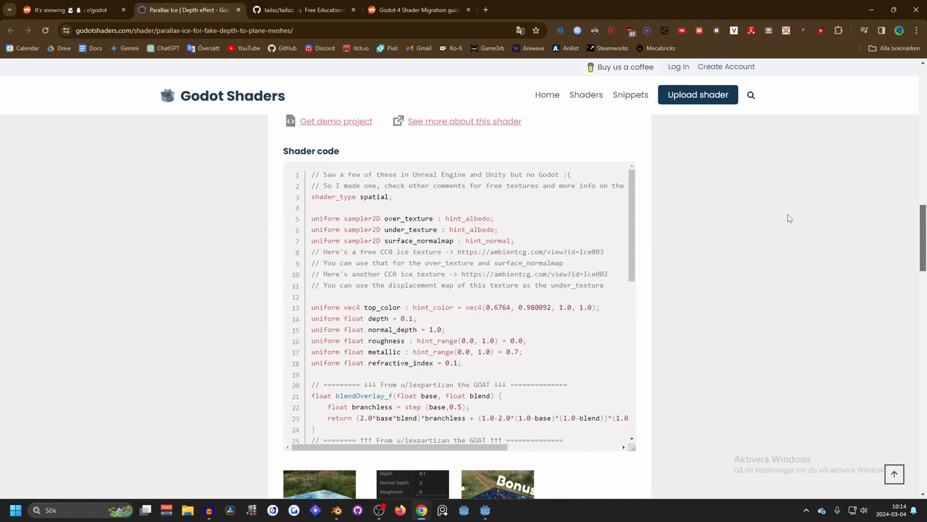
pyautogui.moveTo(791, 191)
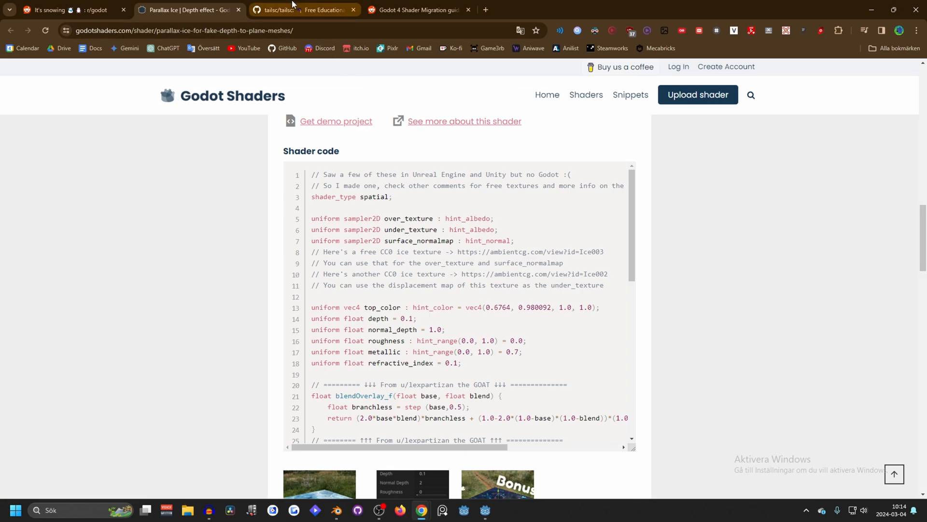
pyautogui.moveTo(278, 10)
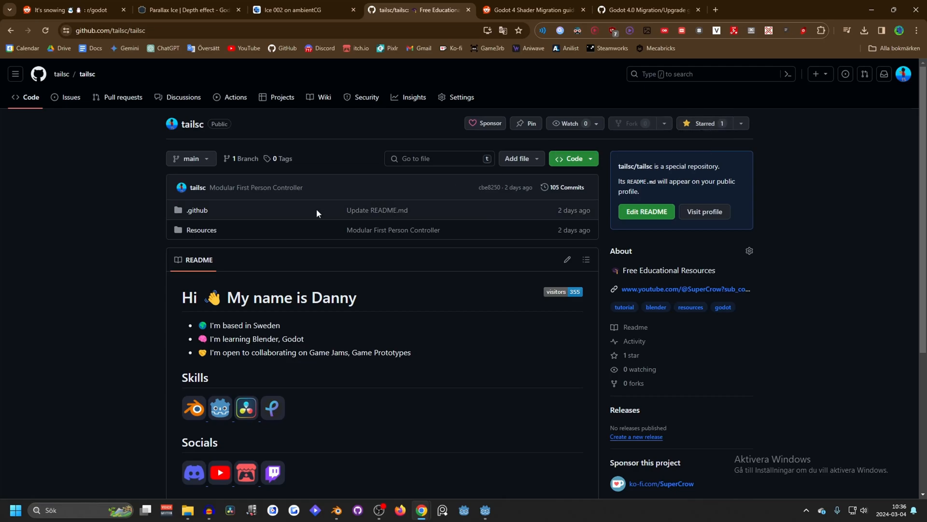
# Step: View the repository's Resources folder, then copy the Parallax Ice shader code from godotshaders.com
pyautogui.click(201, 230)
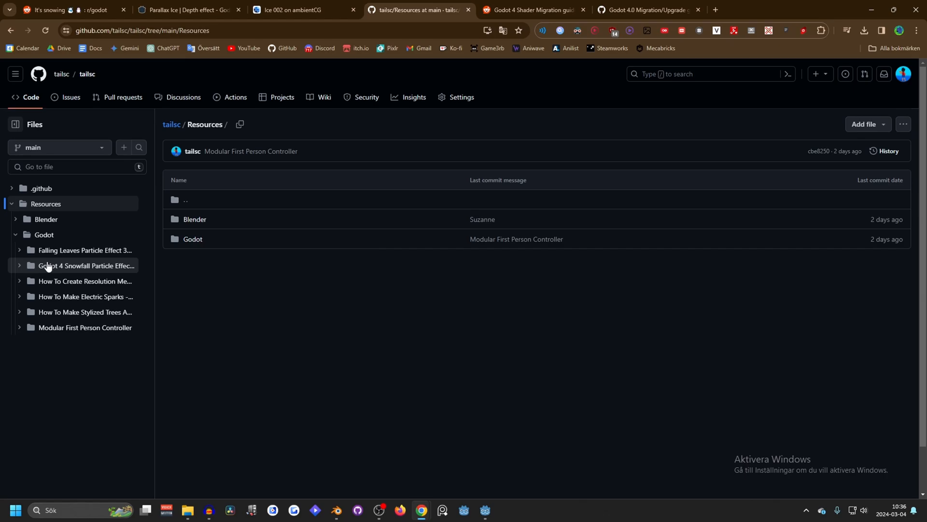
pyautogui.moveTo(100, 341)
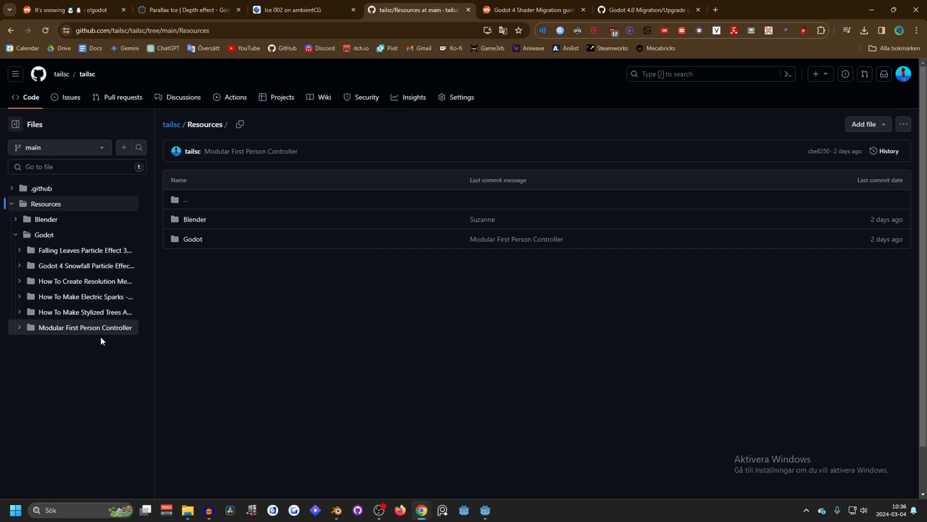
pyautogui.click(186, 9)
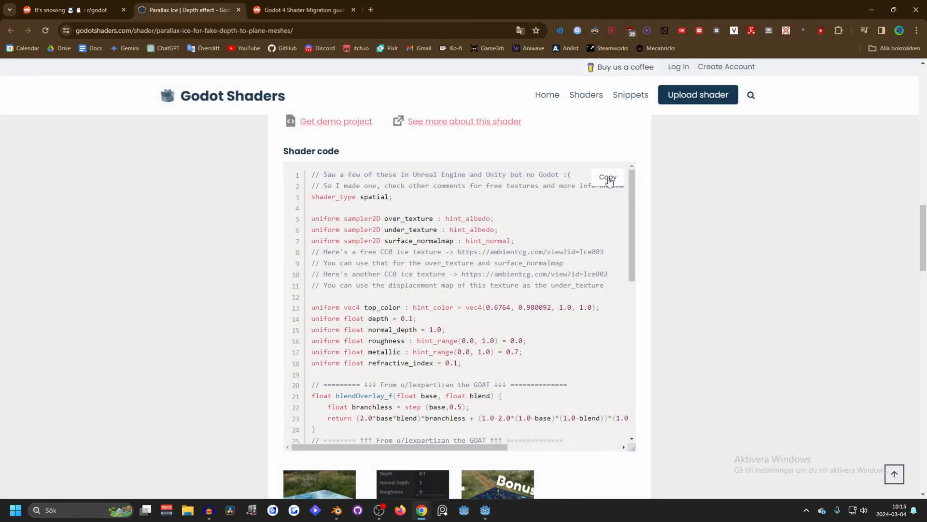
pyautogui.click(607, 178)
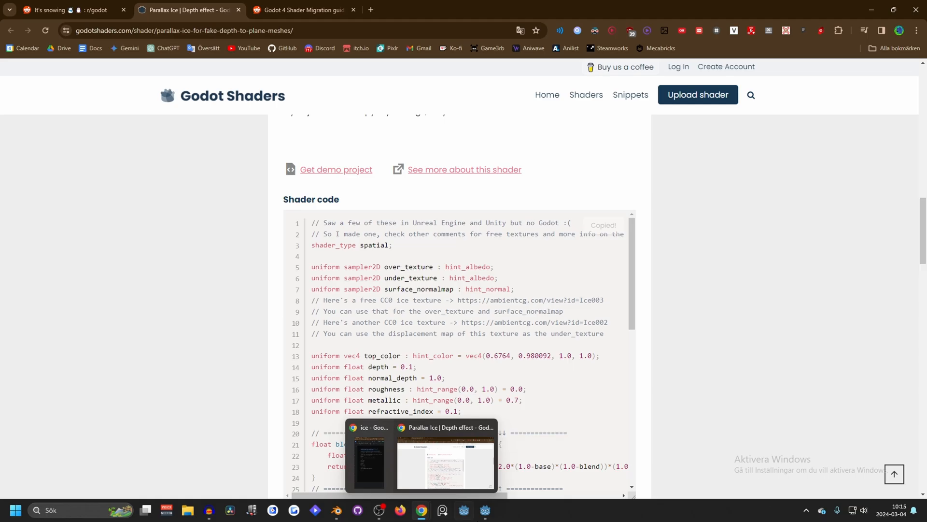
# Step: Add a MeshInstance3D with a new PlaneMesh and go to its geometry material settings
pyautogui.click(484, 510)
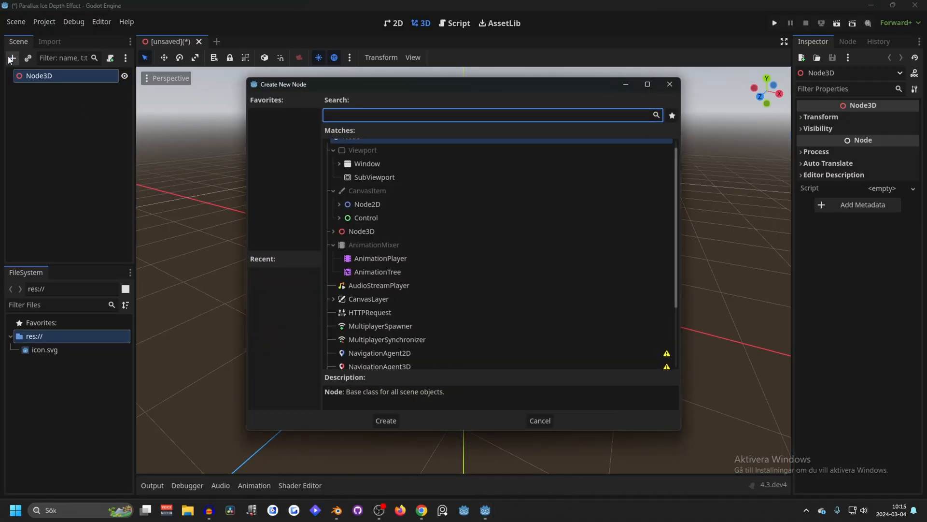
pyautogui.click(385, 420)
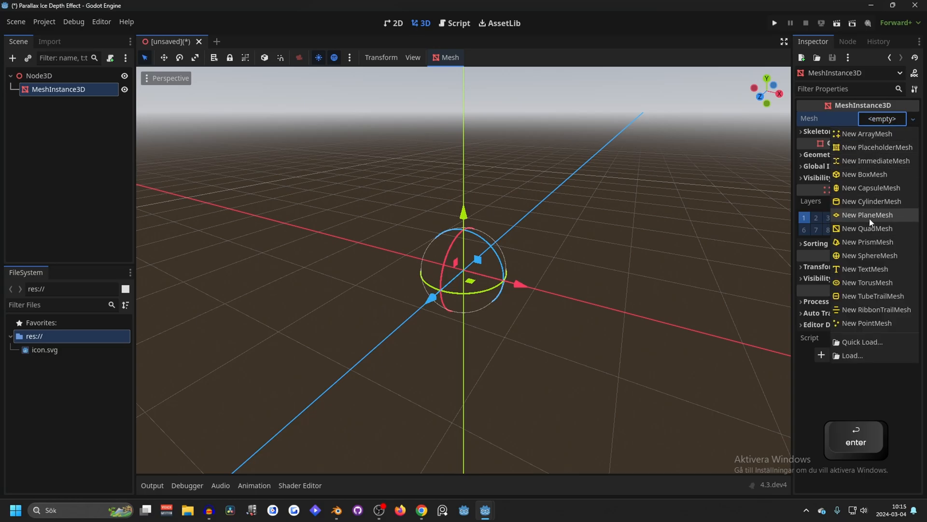
pyautogui.click(867, 214)
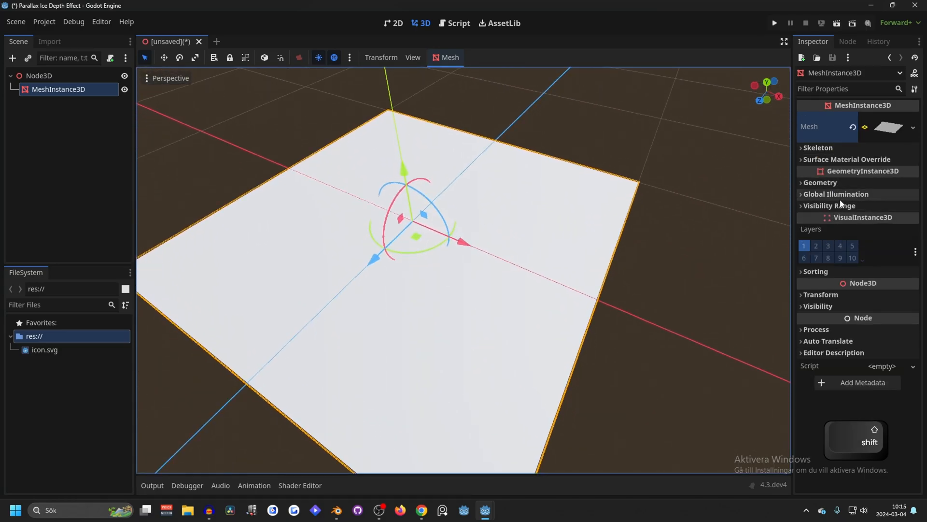
pyautogui.click(801, 183)
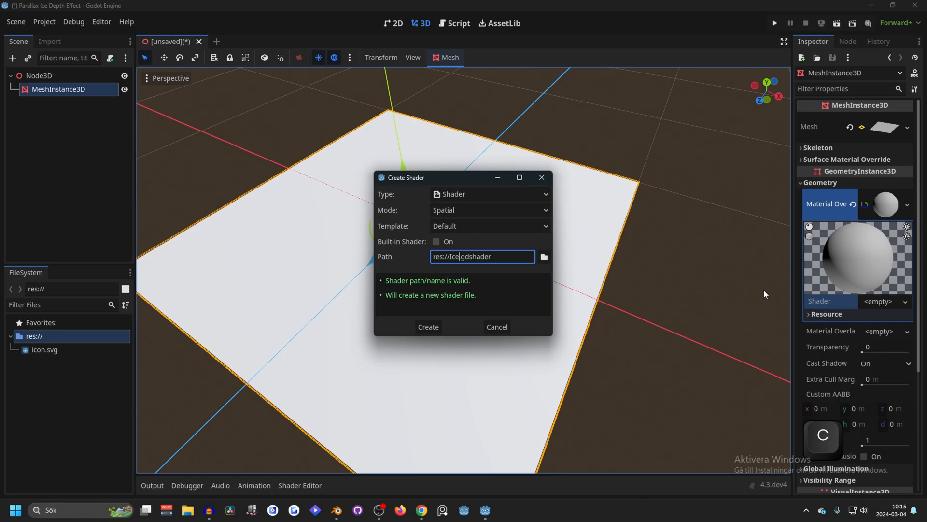
# Step: Create a ShaderMaterial with res://Ice.gdshader and paste the copied code, hitting a hint_albedo error on line 5
pyautogui.click(428, 326)
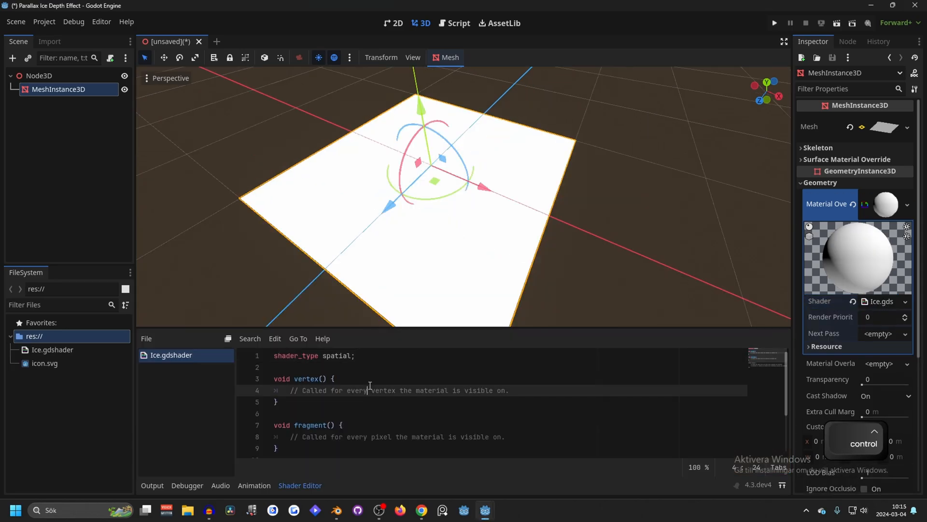
pyautogui.press('ctrl+a')
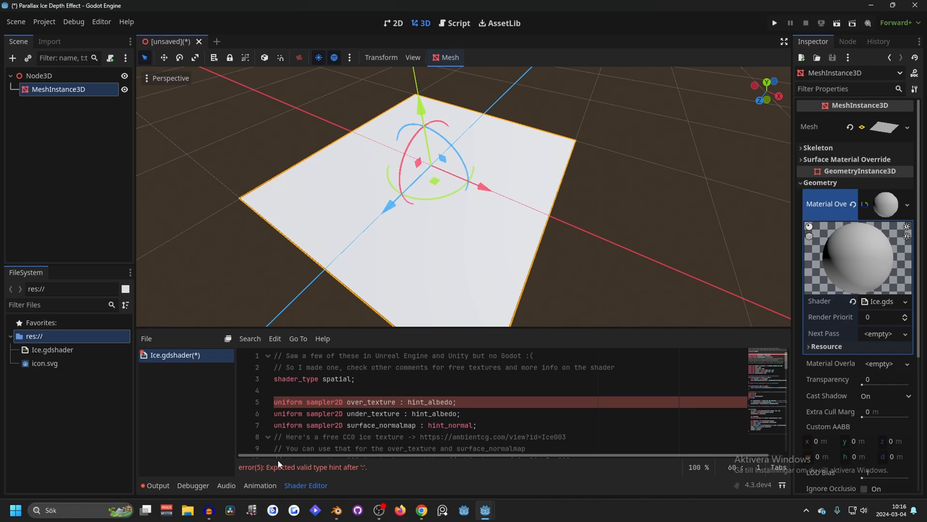
pyautogui.moveTo(329, 476)
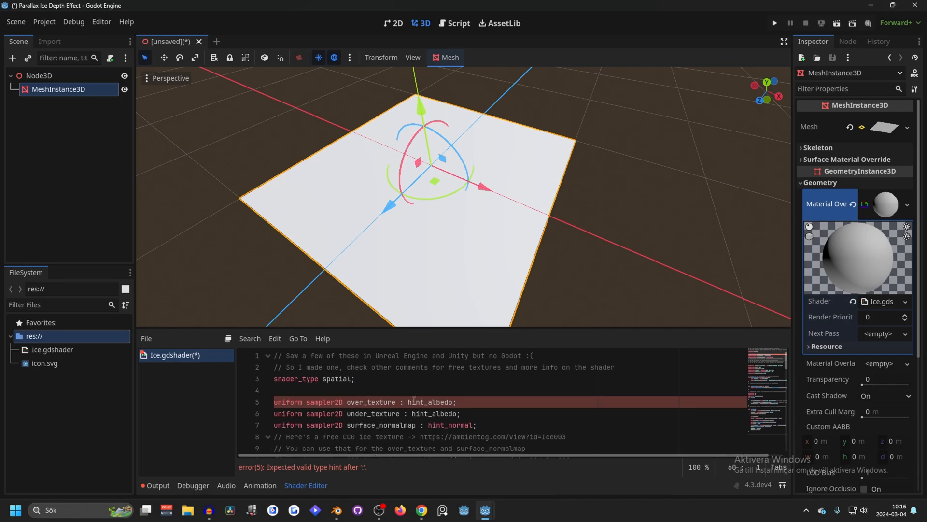
pyautogui.doubleClick(429, 401)
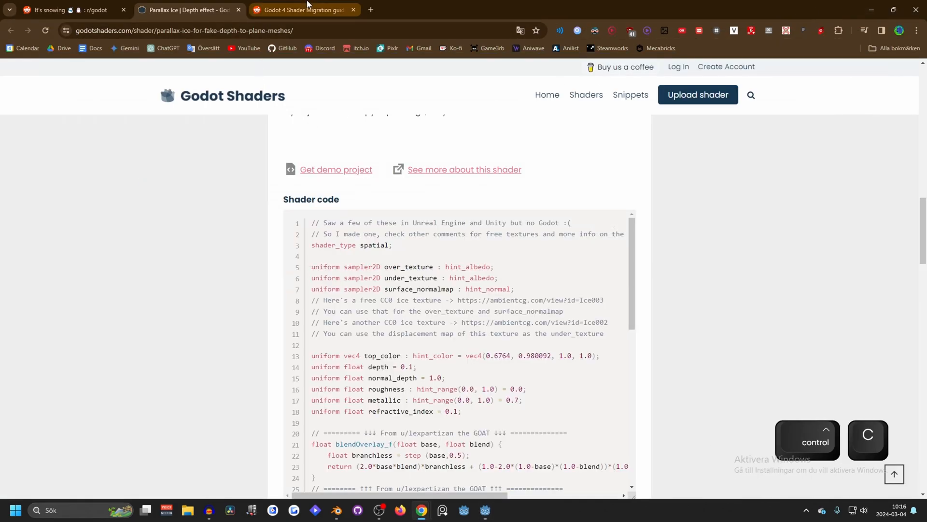
pyautogui.moveTo(301, 9)
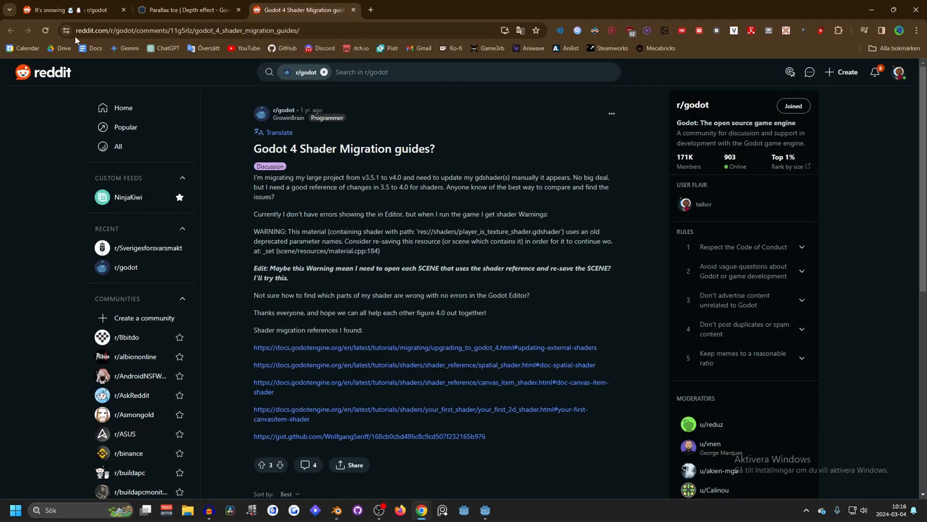
pyautogui.moveTo(314, 172)
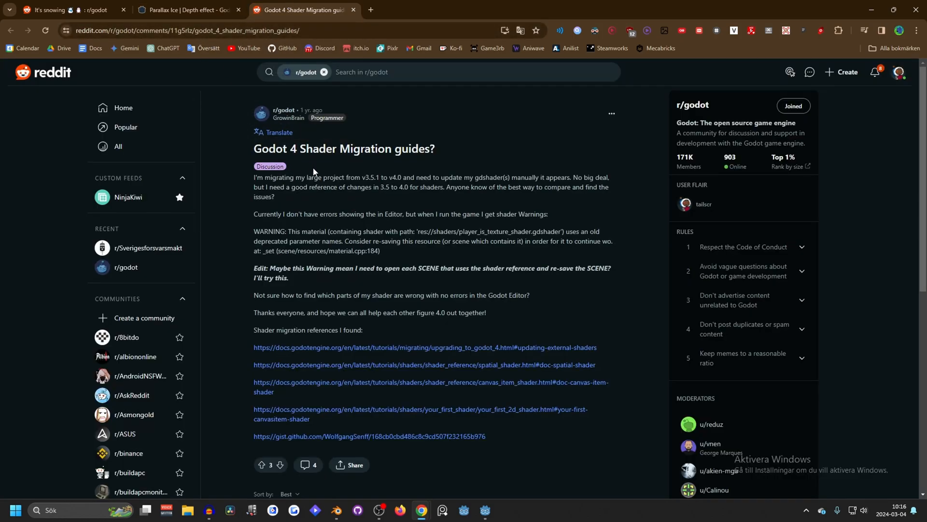
pyautogui.moveTo(331, 405)
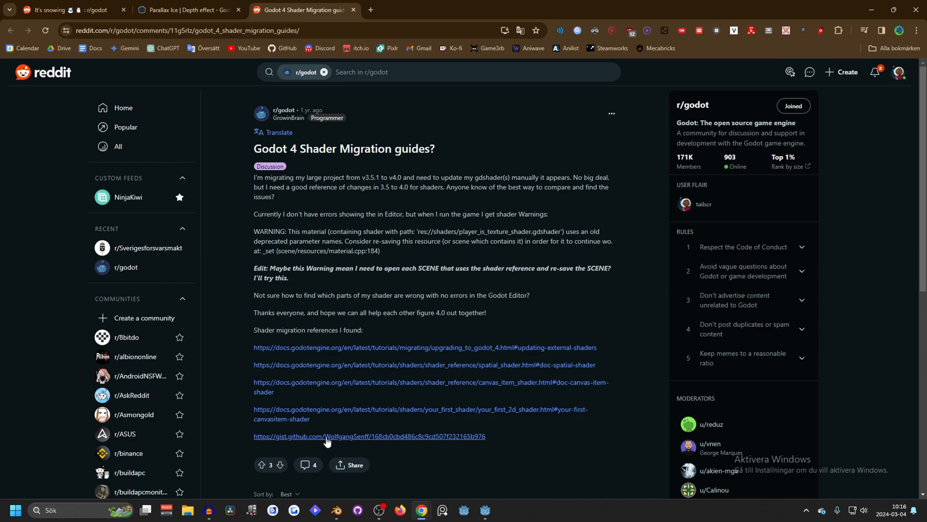
pyautogui.moveTo(302, 443)
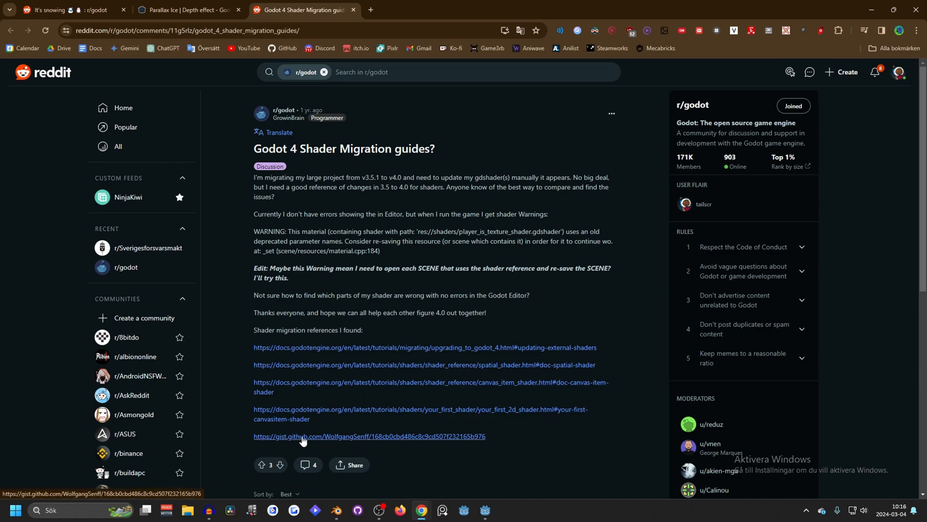
# Step: Search the Godot 4 migration gist for hint_albedo to find its rename to source_color
pyautogui.click(303, 439)
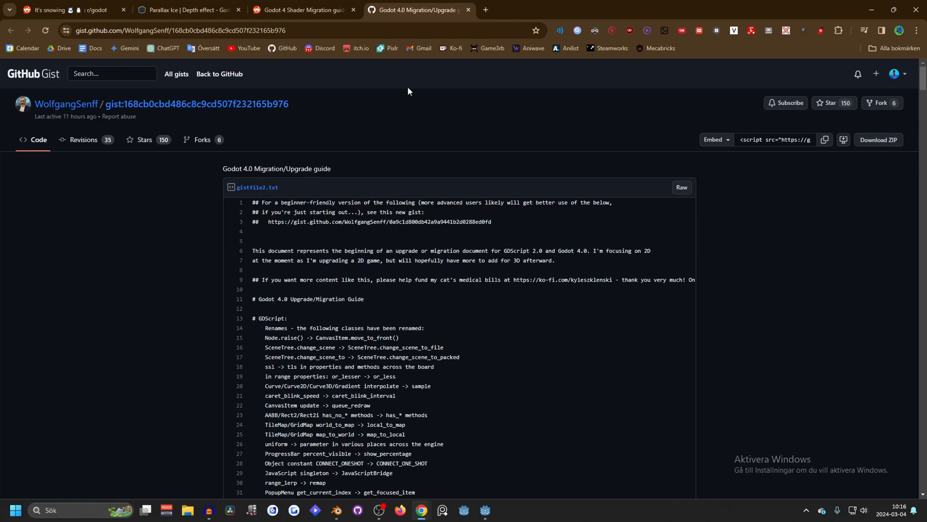
pyautogui.scroll(-3)
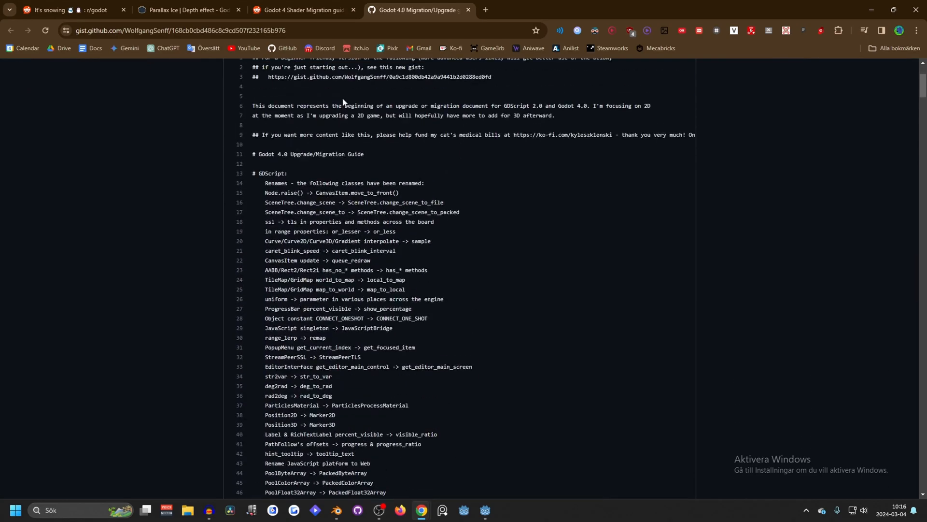
pyautogui.press('ctrl+f')
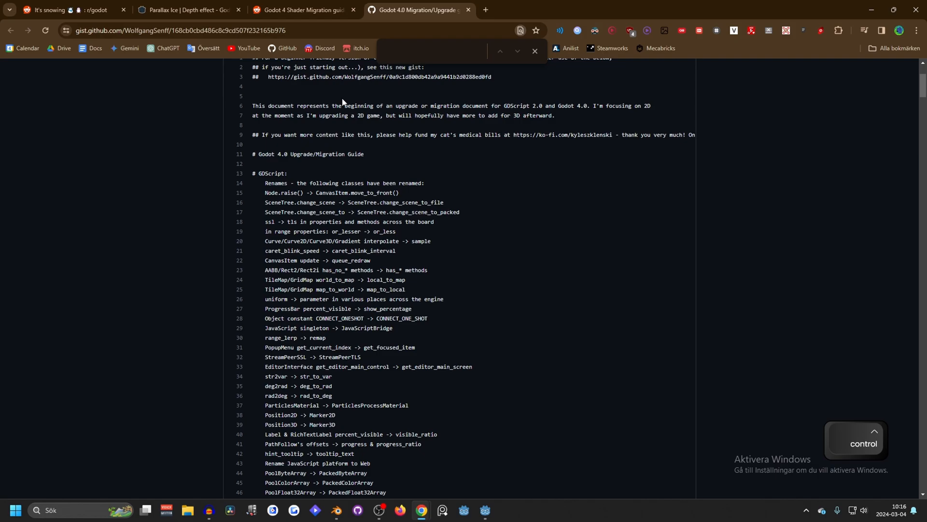
pyautogui.write('hint_albedo')
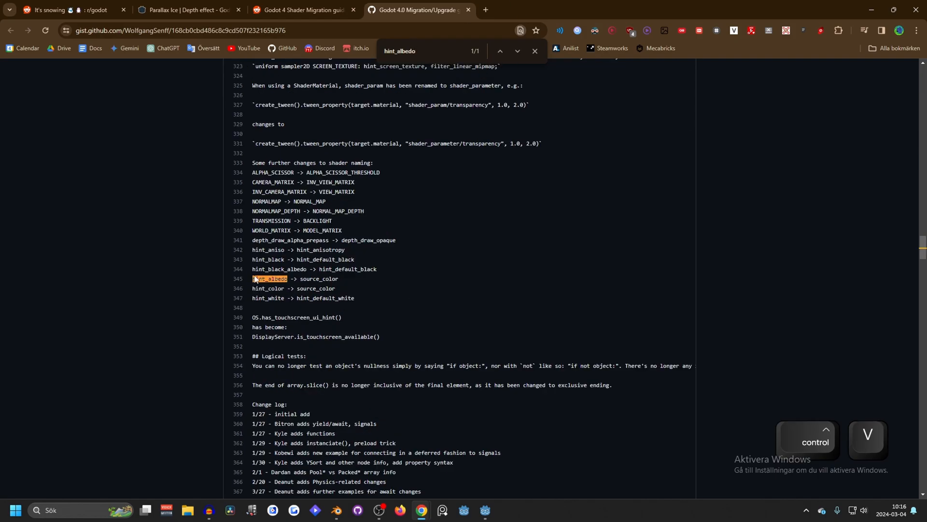
pyautogui.doubleClick(320, 279)
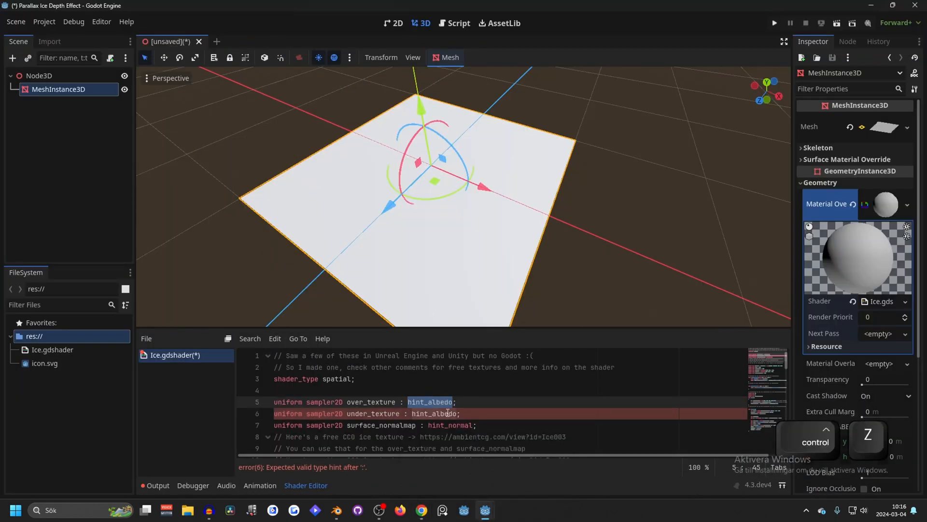
# Step: Replace hint_albedo with source_color and look up CAMERA_MATRIX's new name INV_VIEW_MATRIX in the gist
pyautogui.write('source_color')
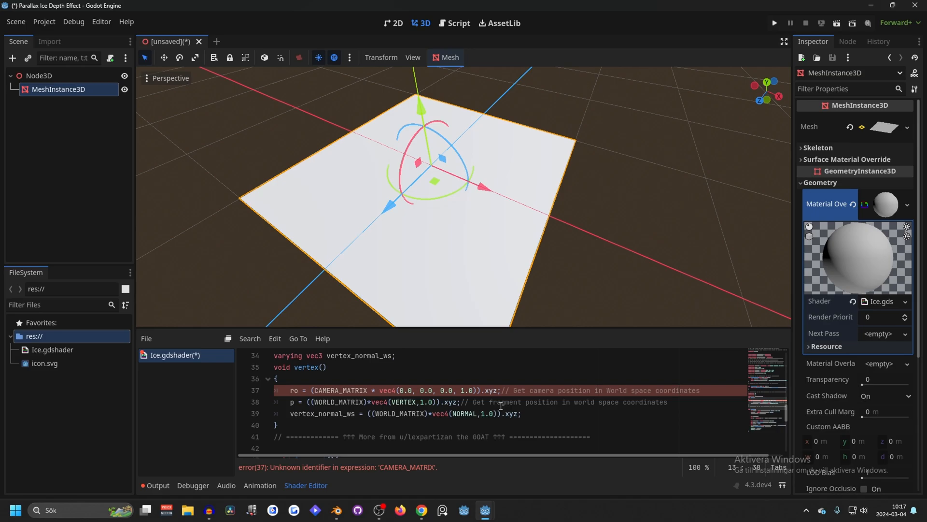
pyautogui.doubleClick(340, 389)
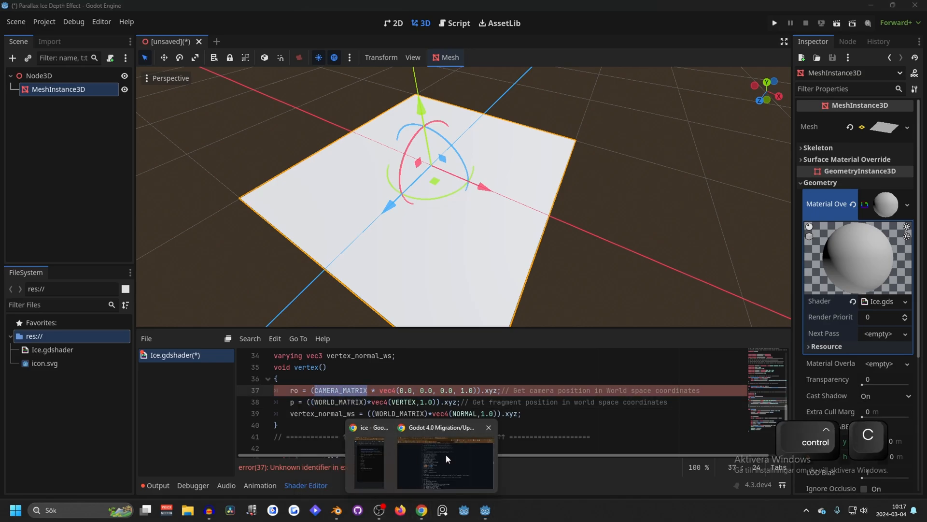
pyautogui.click(445, 462)
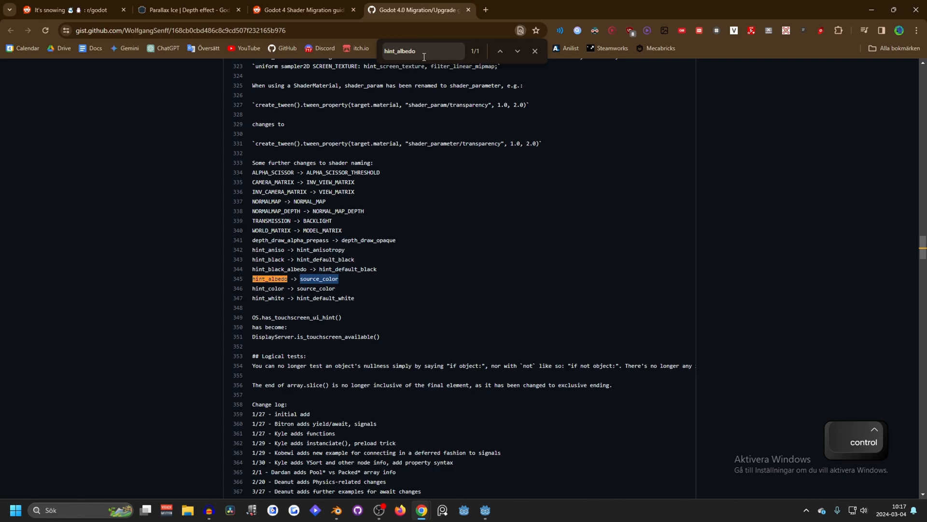
pyautogui.write('CAMERA_MATRIX')
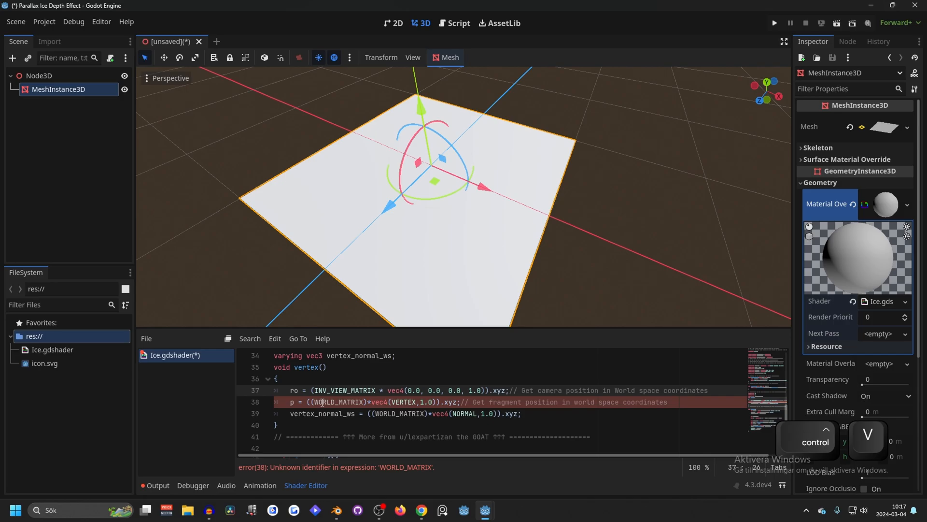
# Step: Rename WORLD_MATRIX to MODEL_MATRIX on lines 38-39 and check NORMAL_MAP in the gist
pyautogui.doubleClick(337, 402)
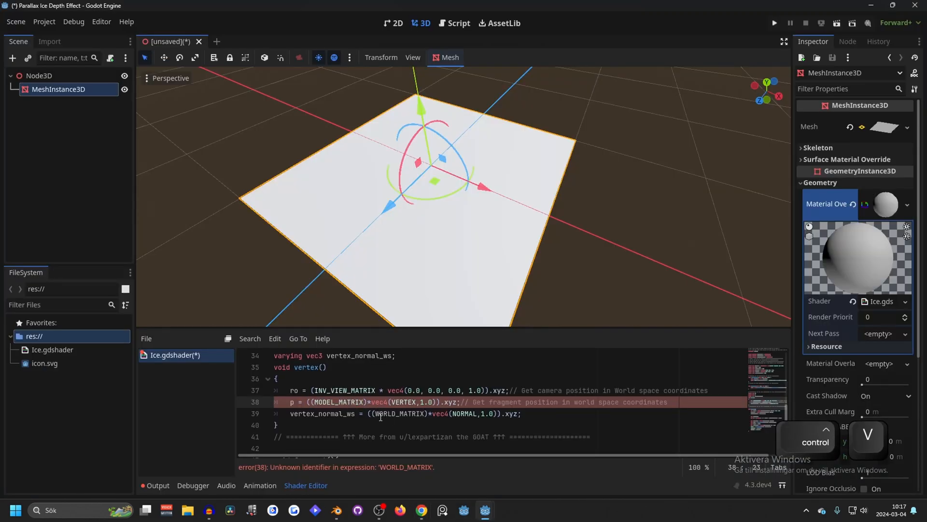
pyautogui.click(422, 413)
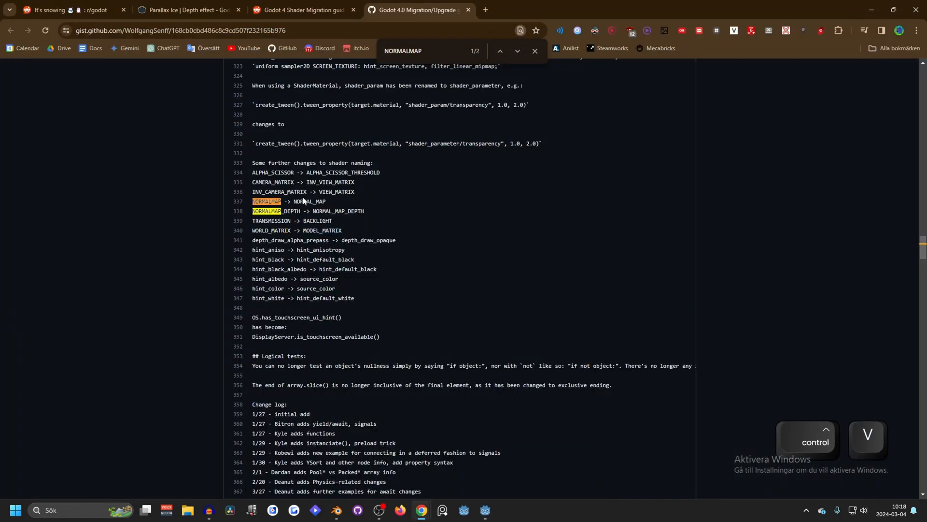
pyautogui.doubleClick(310, 202)
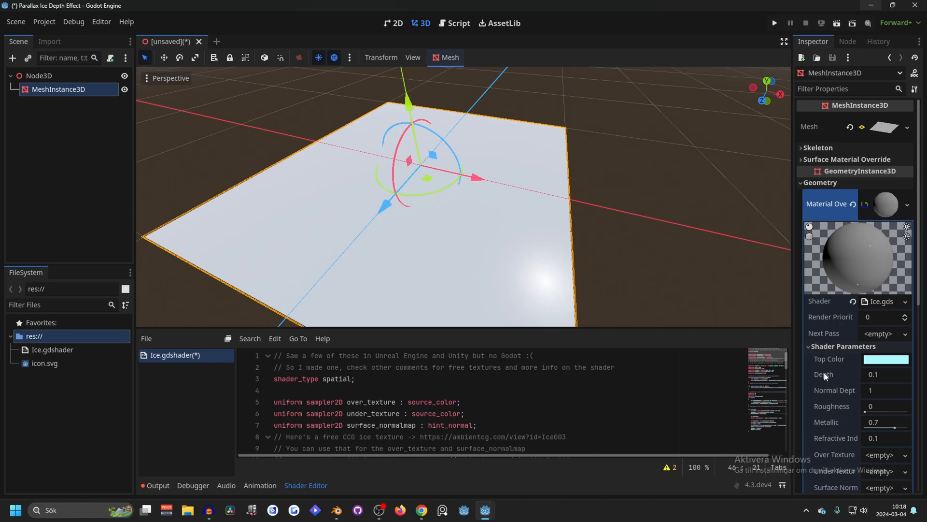
pyautogui.scroll(-3)
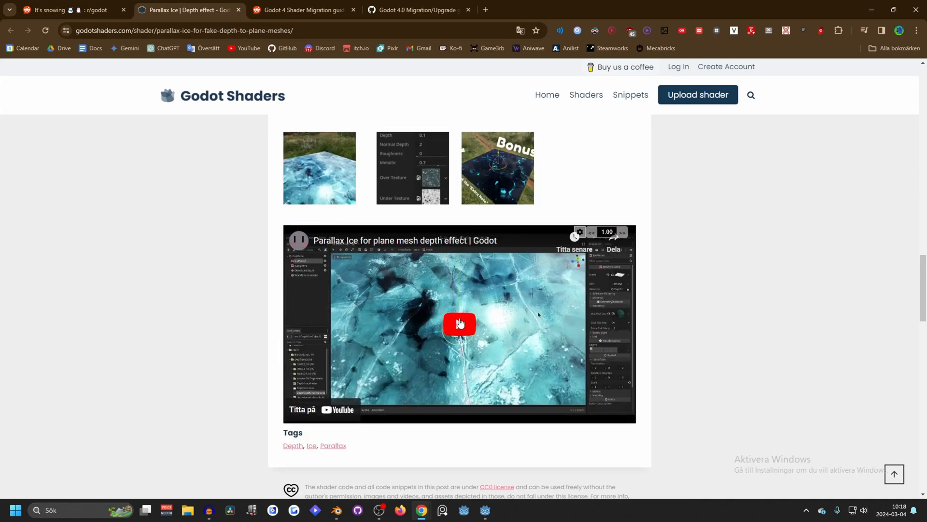
pyautogui.scroll(-3)
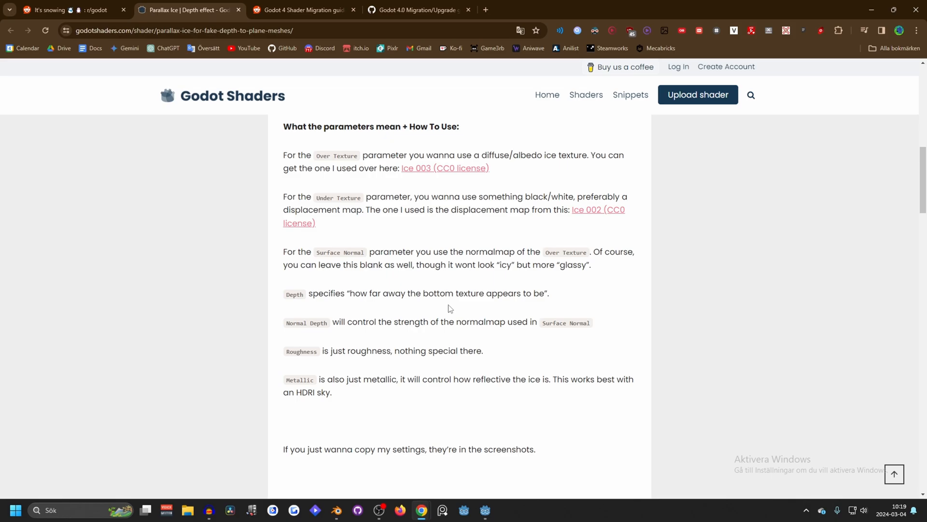
pyautogui.scroll(-3)
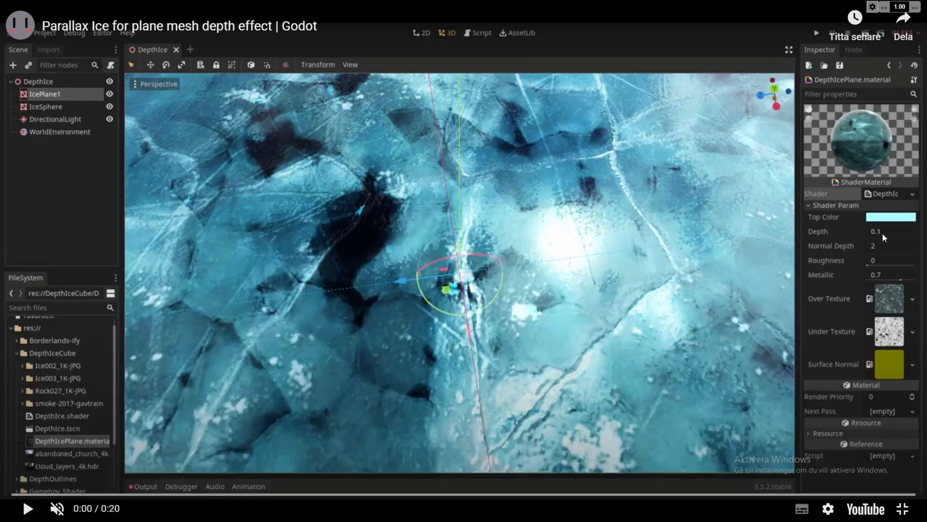
pyautogui.moveTo(870, 272)
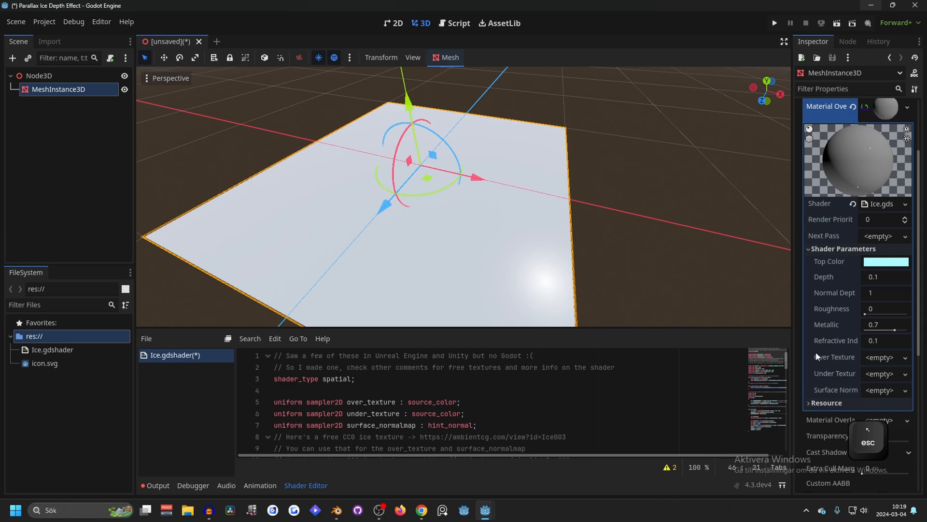
# Step: Follow the Ice 003 link to ambientCG, search ice and glance at a TextureCan ice result
pyautogui.click(885, 261)
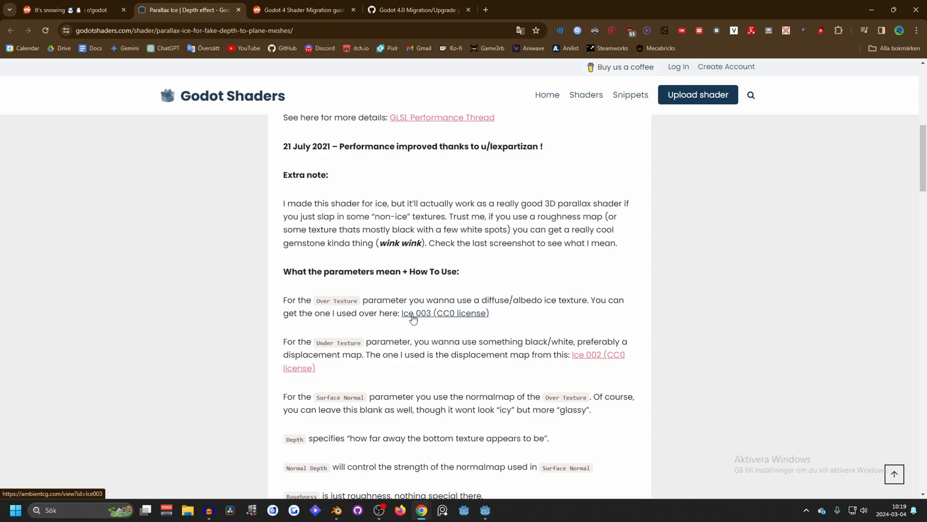
pyautogui.click(444, 312)
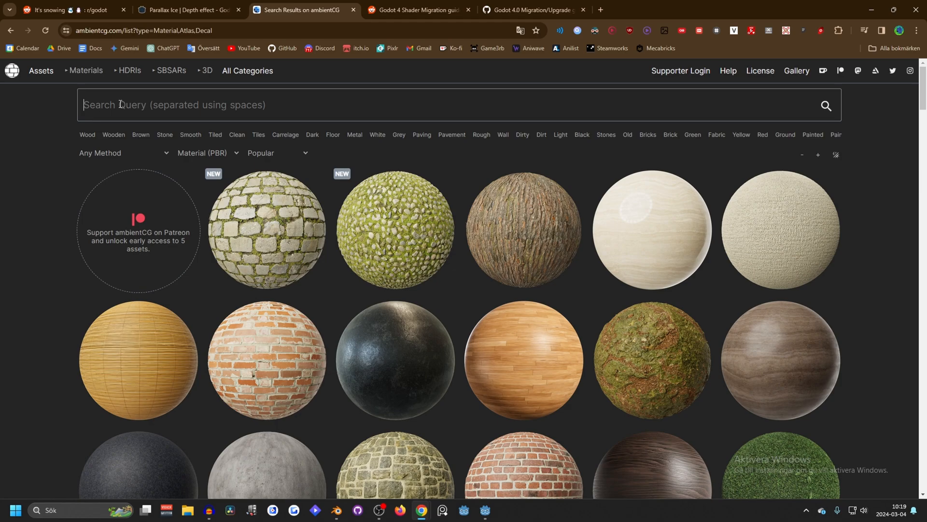
pyautogui.write('ice texture cc0')
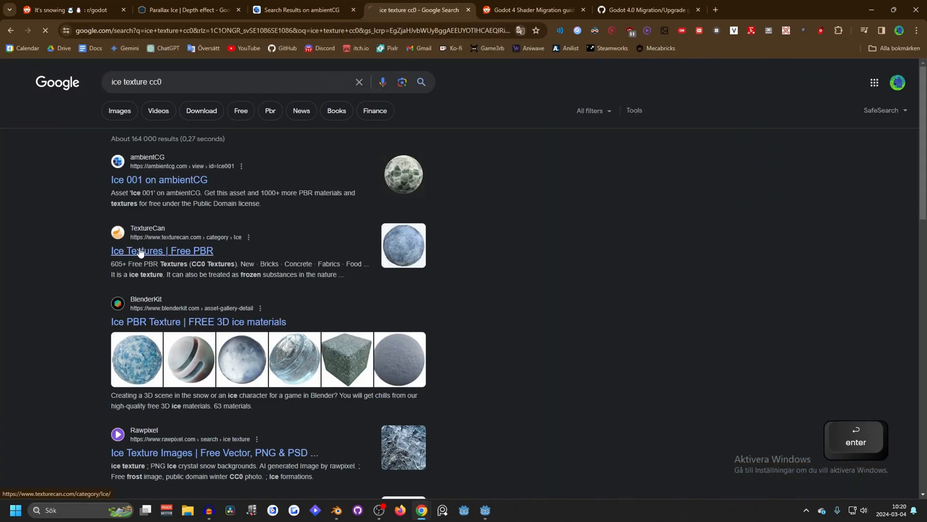
pyautogui.click(163, 252)
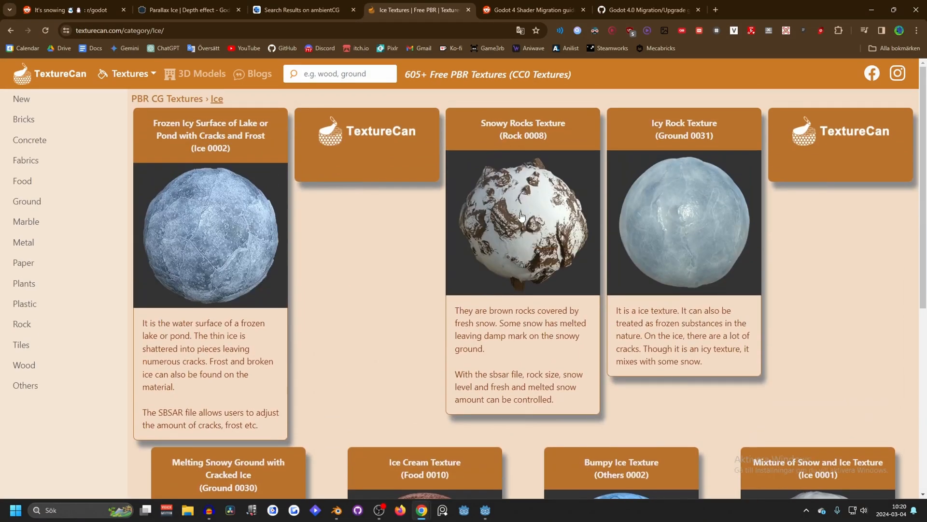
pyautogui.scroll(-3)
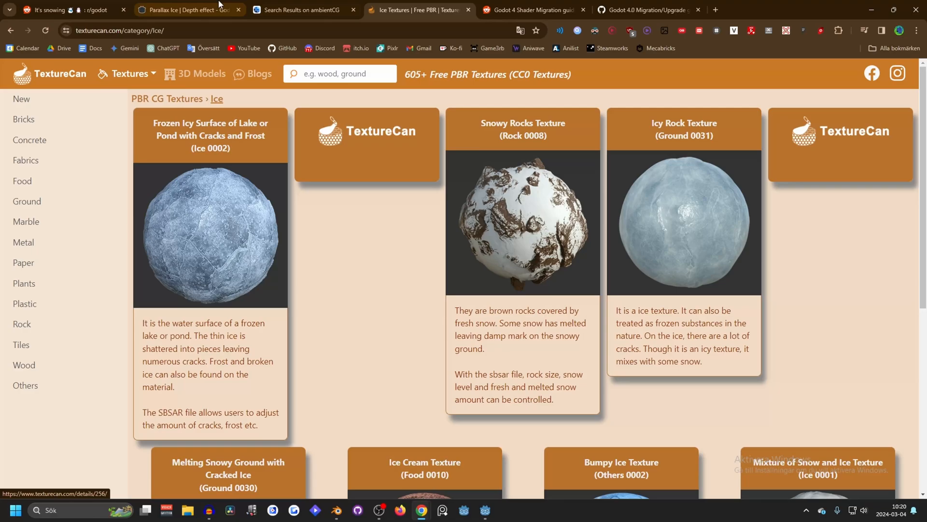
# Step: Return to the ambientCG results and bring up the Ice 004 material page
pyautogui.click(301, 9)
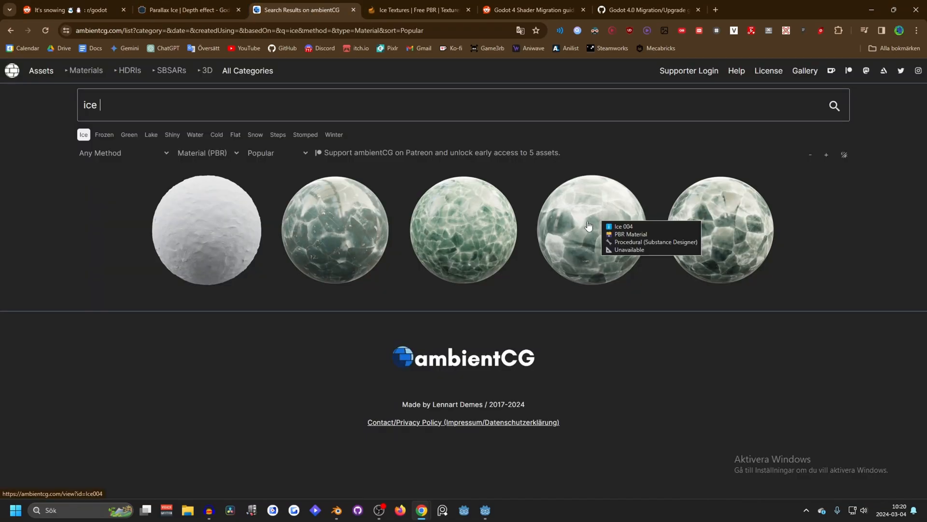
pyautogui.click(588, 231)
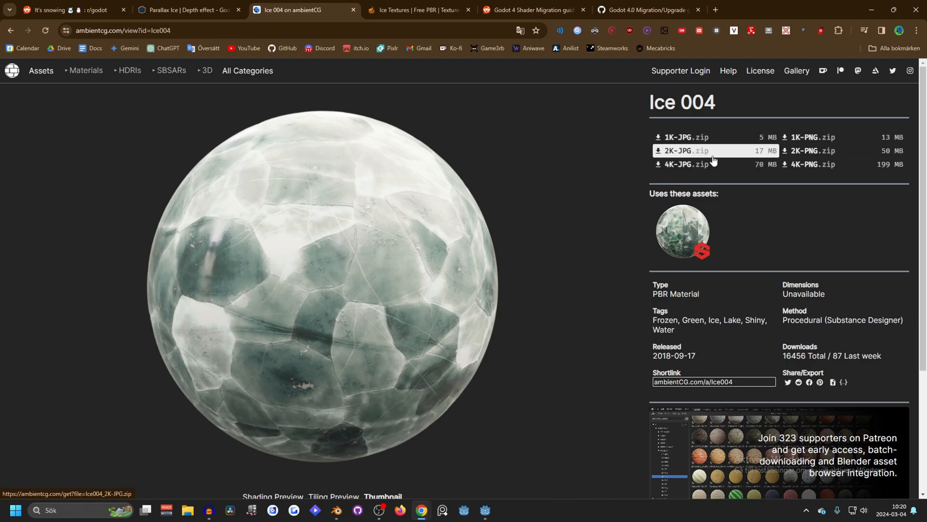
# Step: Download the Ice 004 4K-JPG.zip and extract it in Downloads, shown as large thumbnails
pyautogui.click(865, 31)
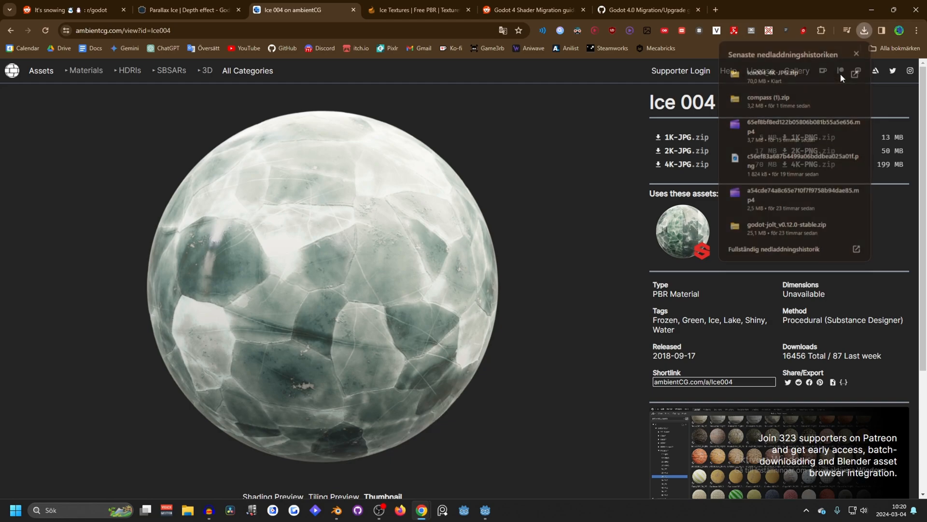
pyautogui.rightClick(396, 160)
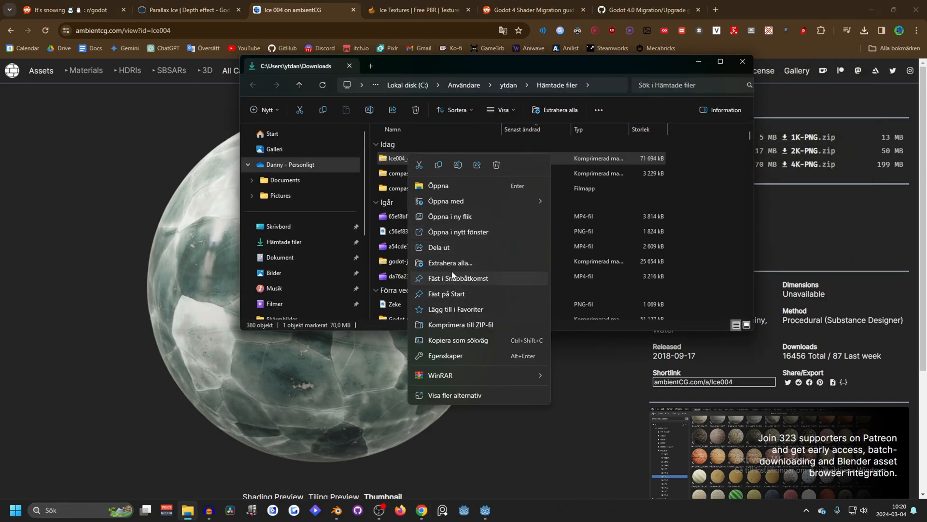
pyautogui.click(451, 268)
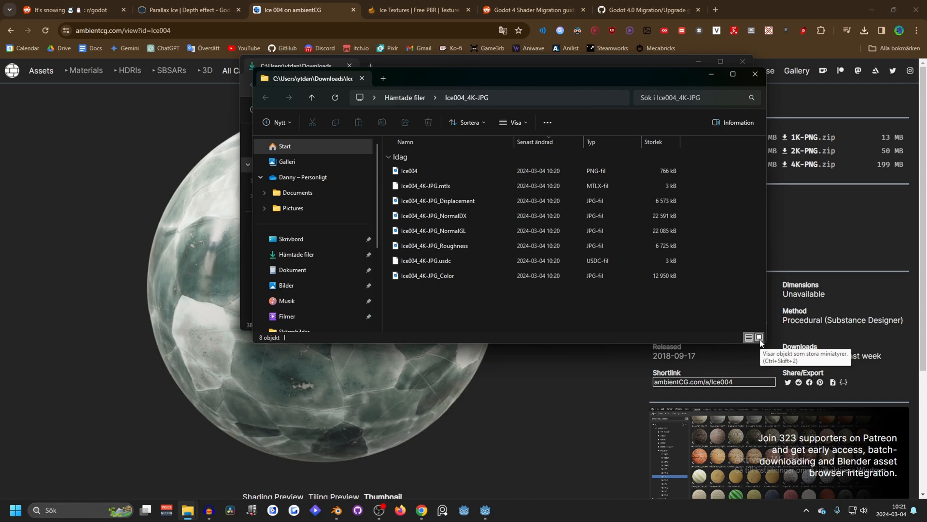
pyautogui.click(758, 338)
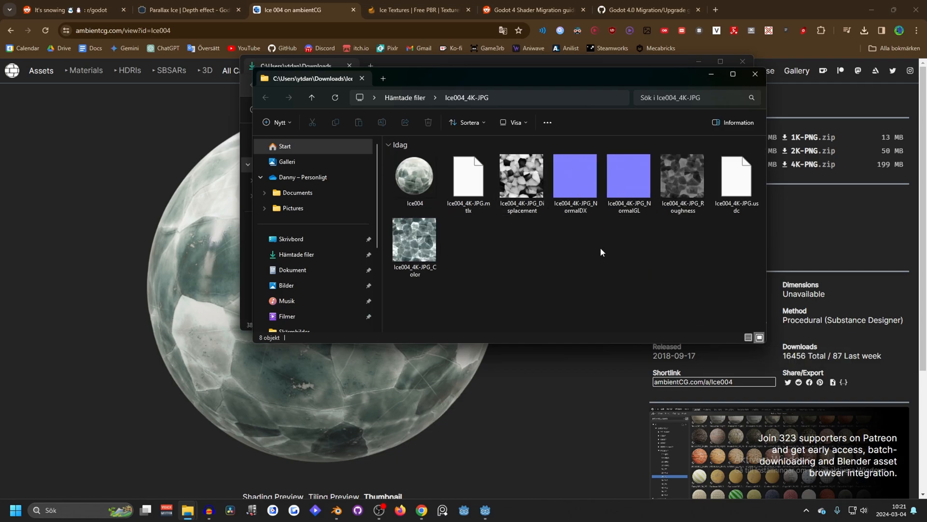
# Step: Return to the shader and ambientCG pages in the browser
pyautogui.click(188, 9)
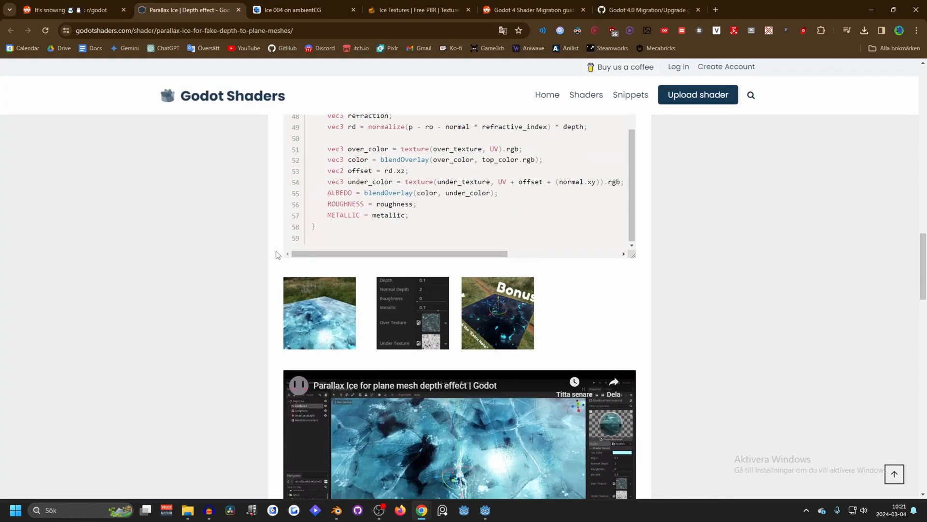
pyautogui.click(302, 9)
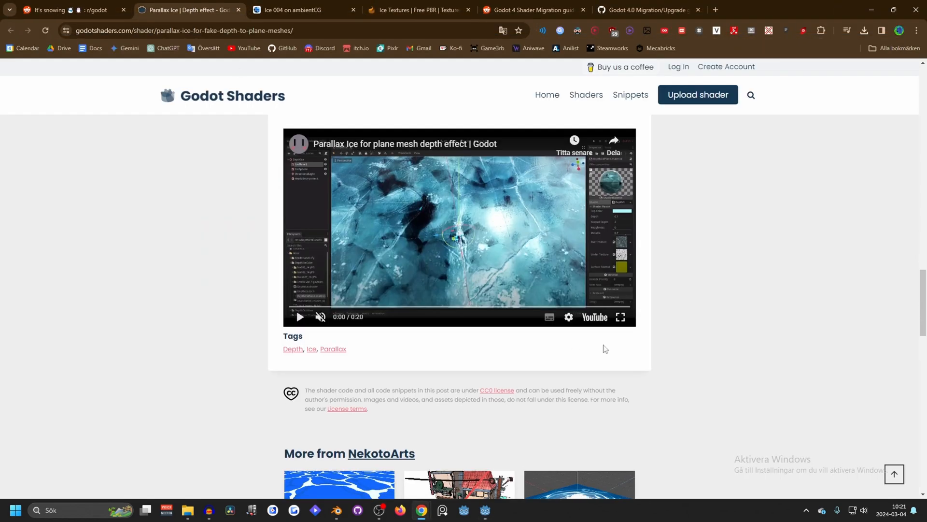
pyautogui.click(620, 316)
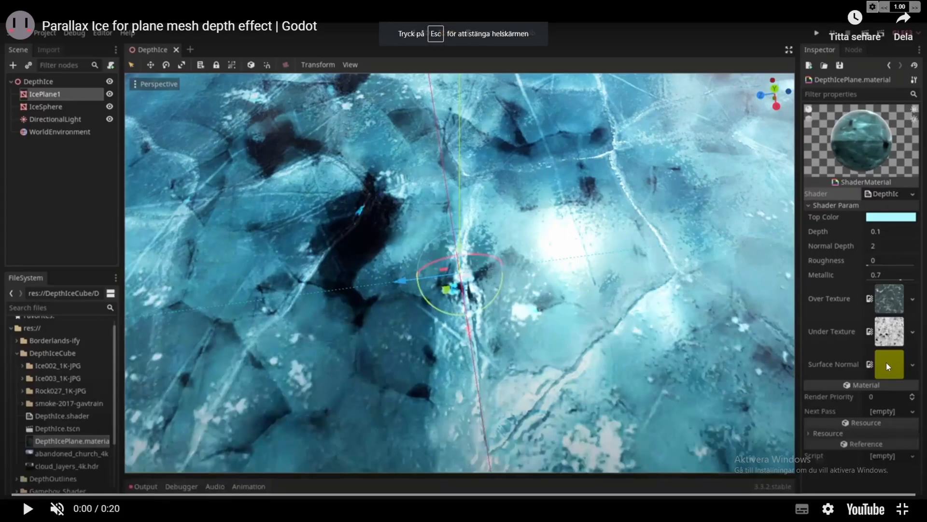
pyautogui.moveTo(894, 303)
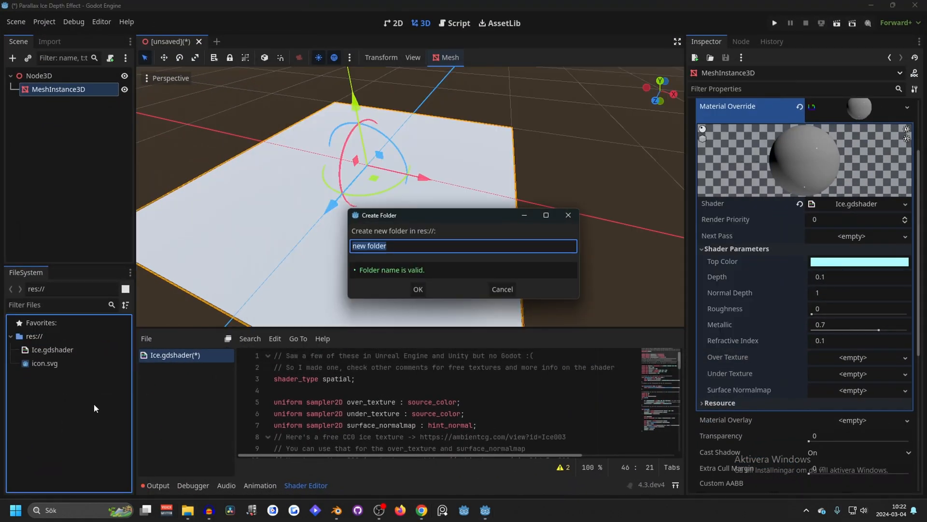
# Step: Create an 'ice textures' folder in FileSystem and import the ice images into it
pyautogui.write('ice te')
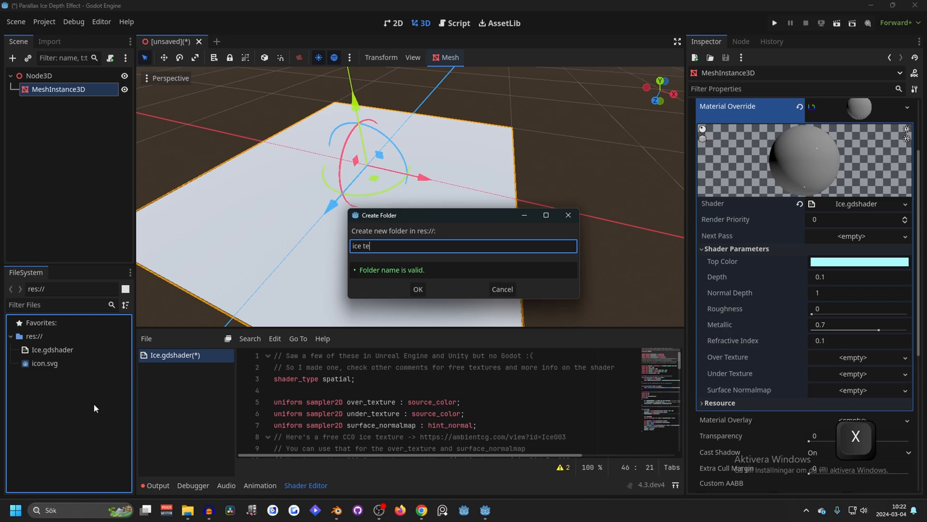
pyautogui.press('enter')
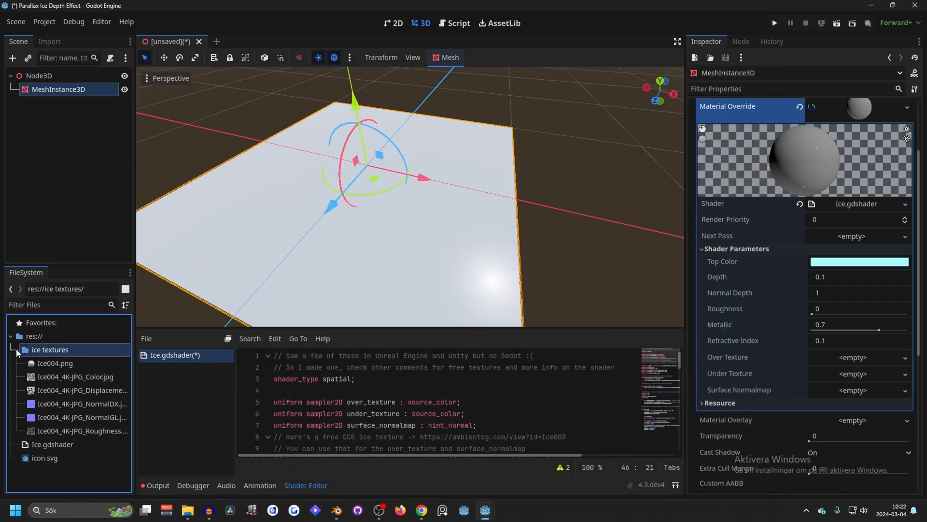
pyautogui.click(83, 431)
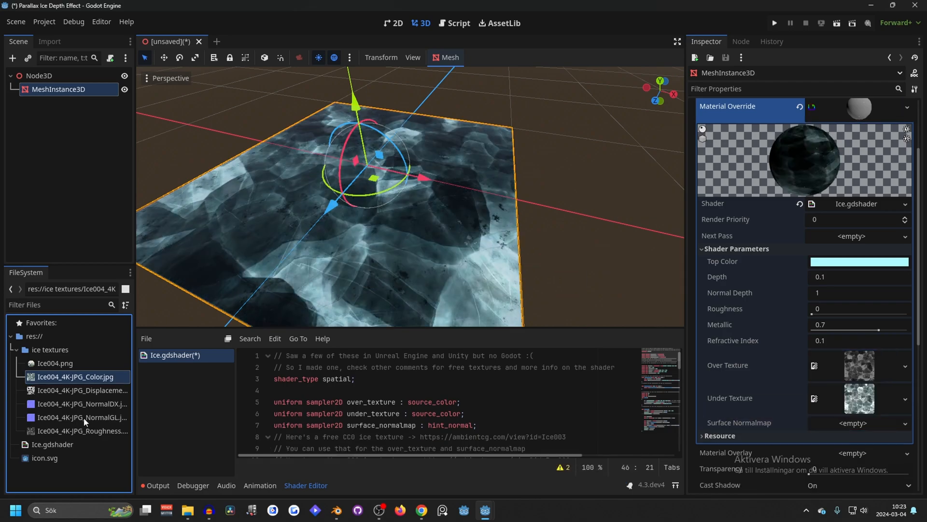
# Step: Assign the ice colour, normal map and displacement images to the Over, Under and Surface Normalmap slots
pyautogui.click(83, 418)
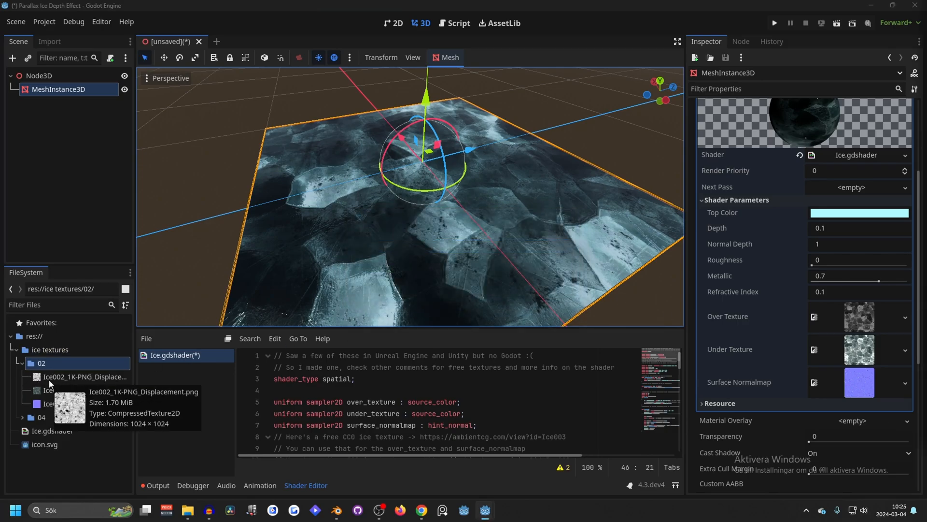
pyautogui.click(86, 377)
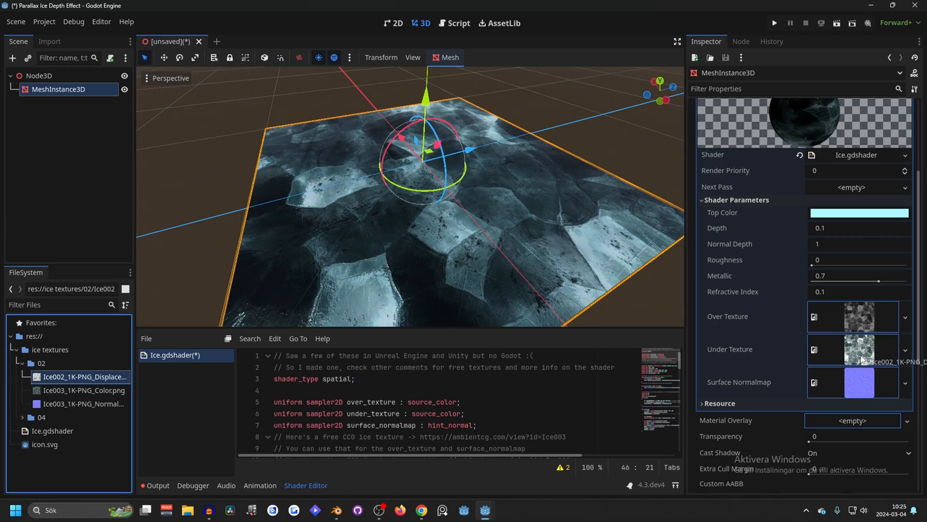
pyautogui.click(83, 390)
pyautogui.write('tran')
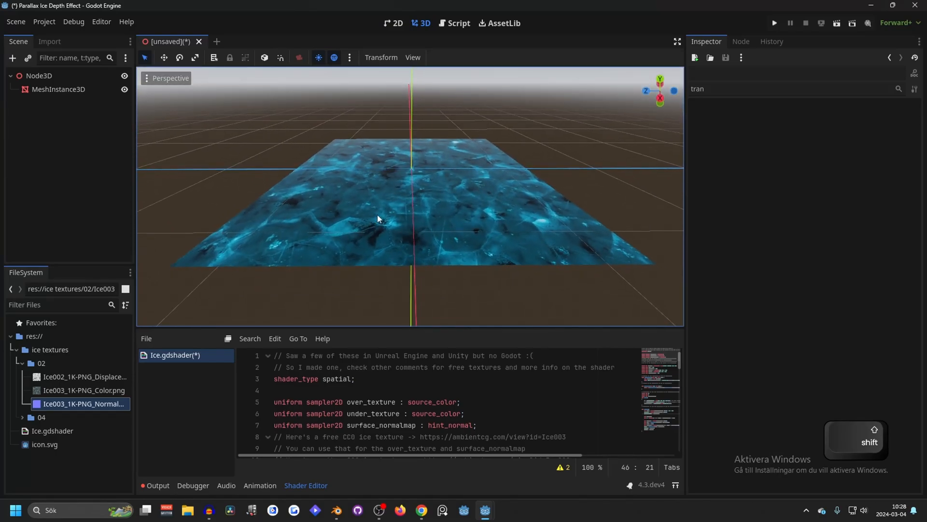
pyautogui.moveTo(342, 505)
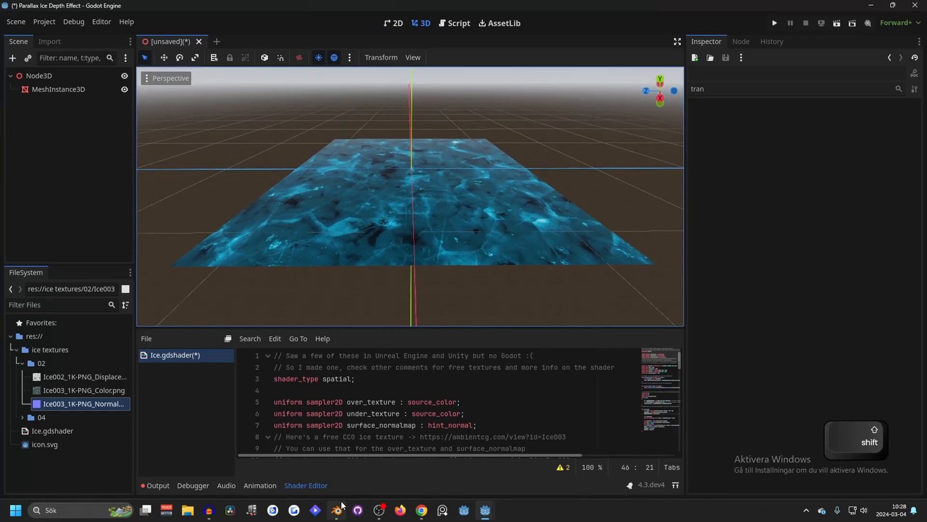
# Step: In Blender add a cube, stretch it into a tall thin block with horizontal loop cuts
pyautogui.click(336, 509)
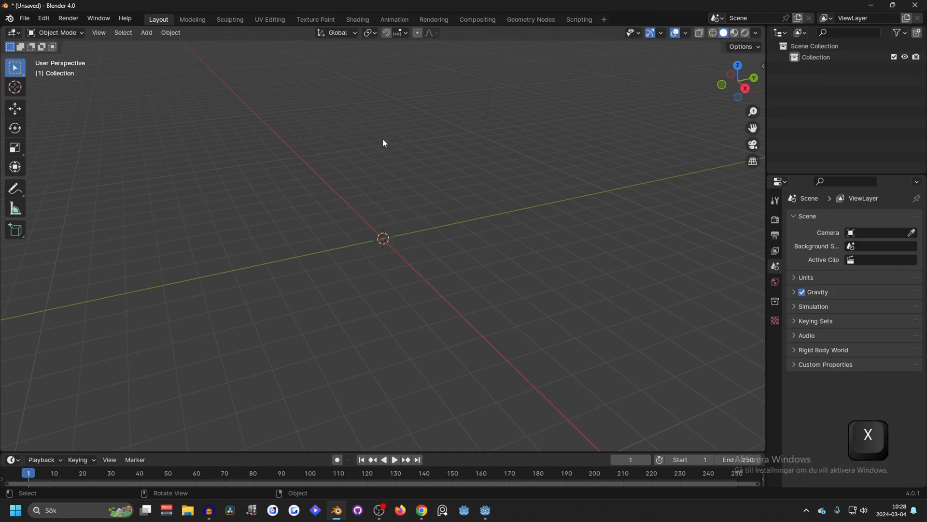
pyautogui.press('alt+tab')
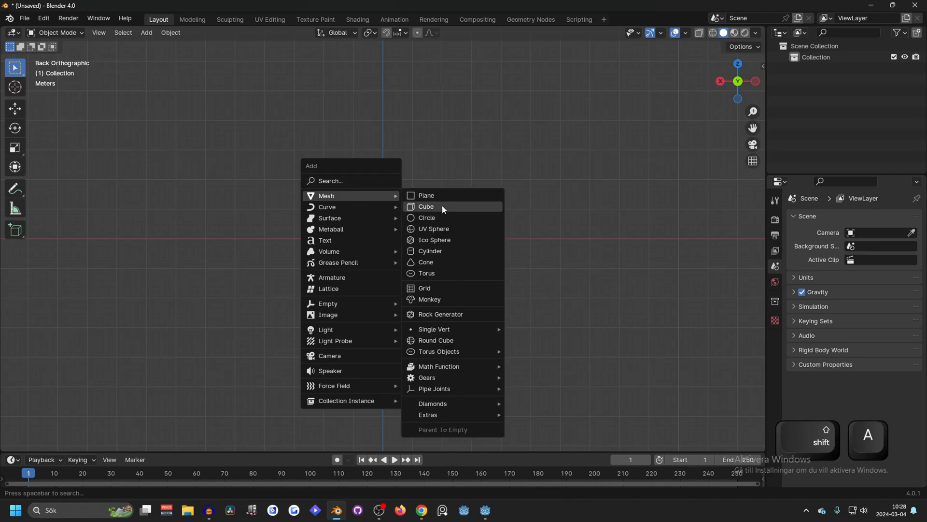
pyautogui.click(425, 207)
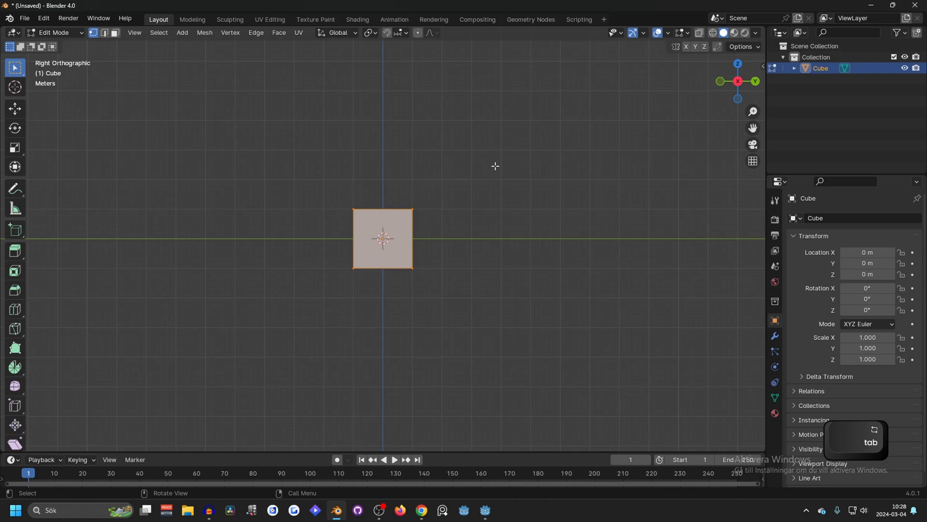
pyautogui.press('z')
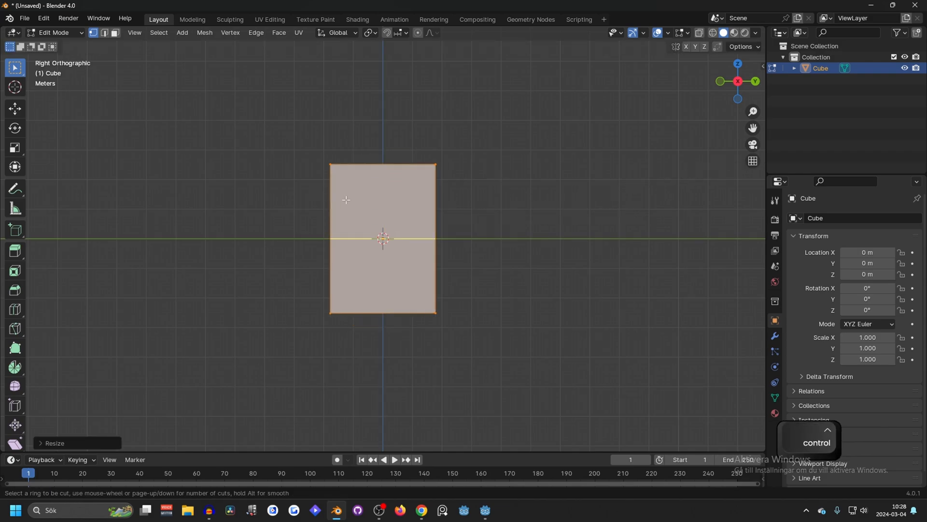
pyautogui.press('r')
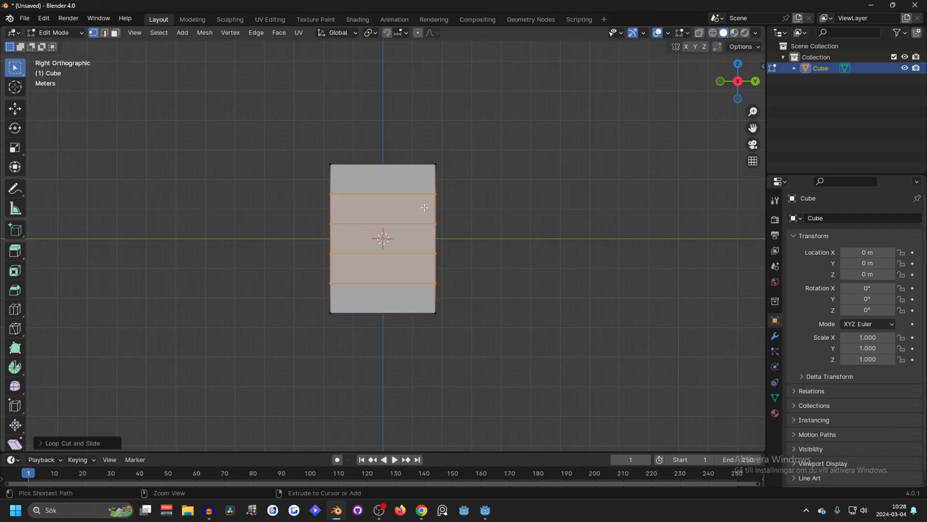
pyautogui.press('r')
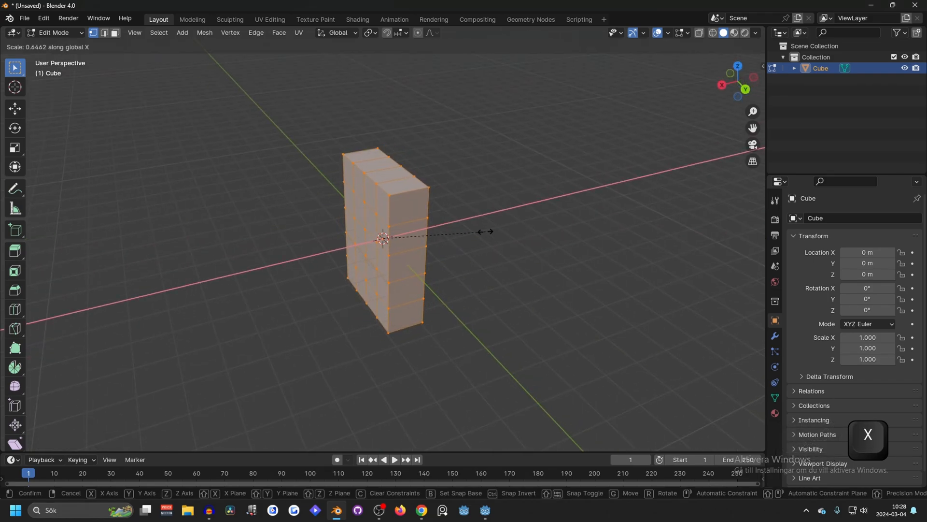
pyautogui.press('KP_1')
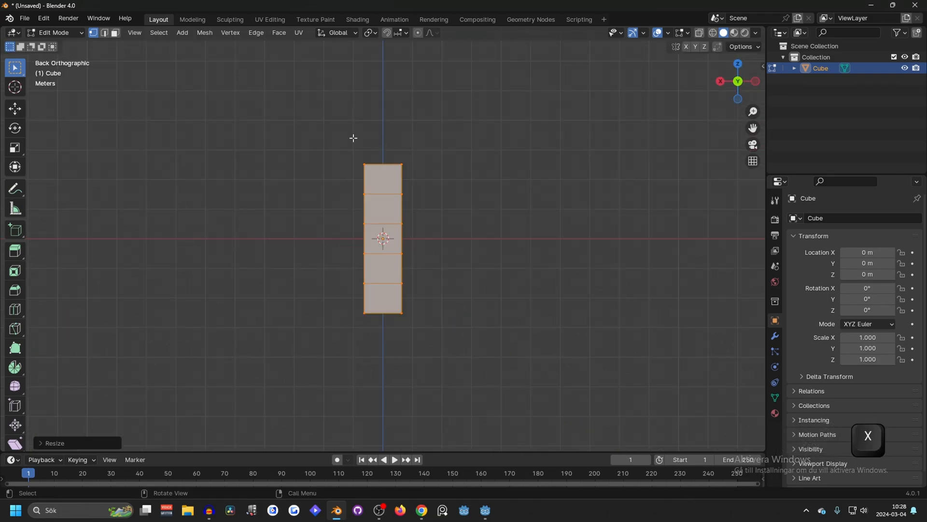
pyautogui.moveTo(701, 32)
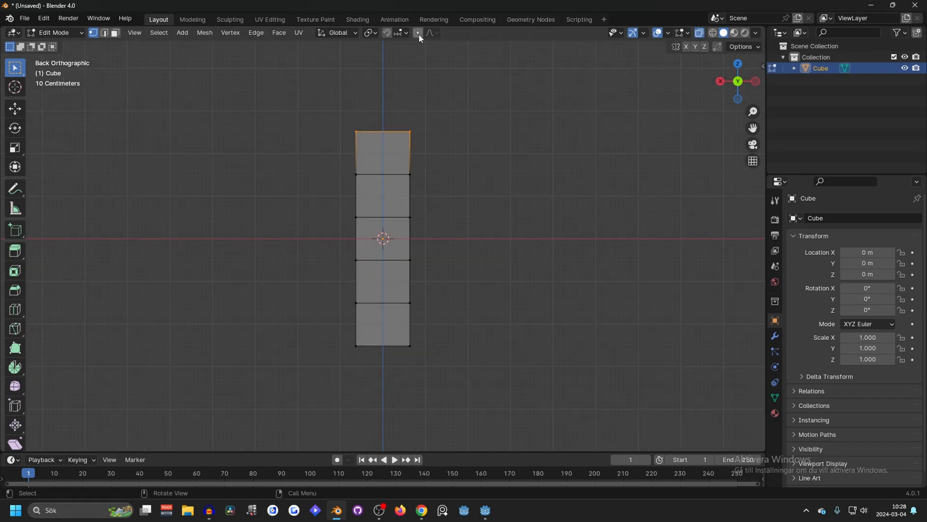
pyautogui.moveTo(418, 33)
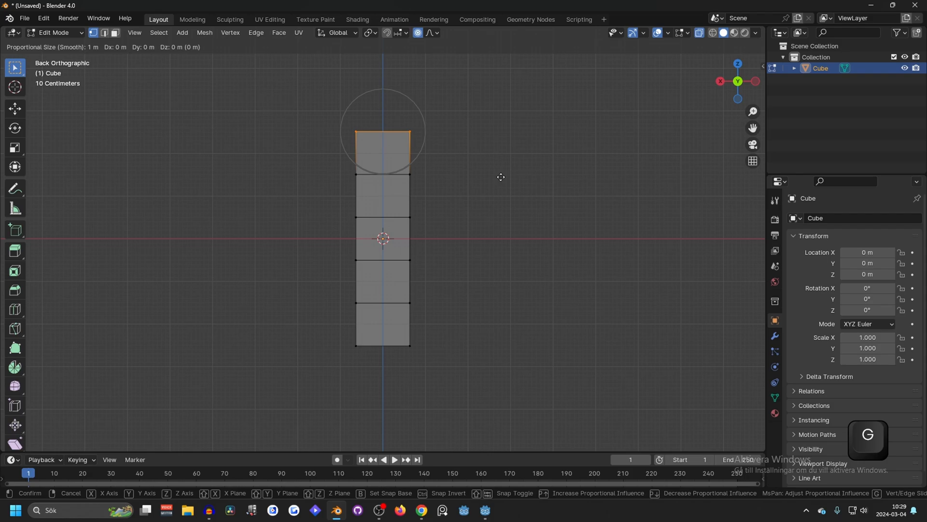
# Step: Bend and tilt the block's top section, then smooth it with a level-2 subdivision modifier
pyautogui.press('x')
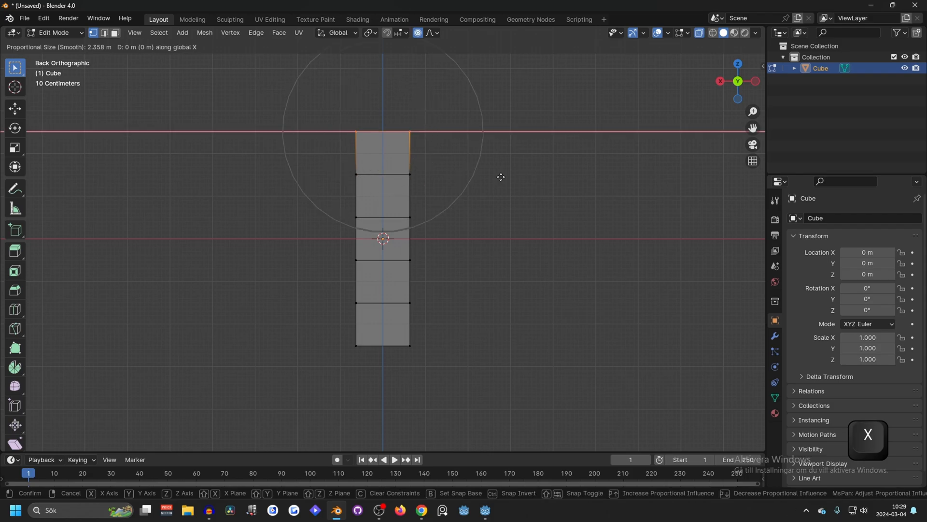
pyautogui.moveTo(524, 175)
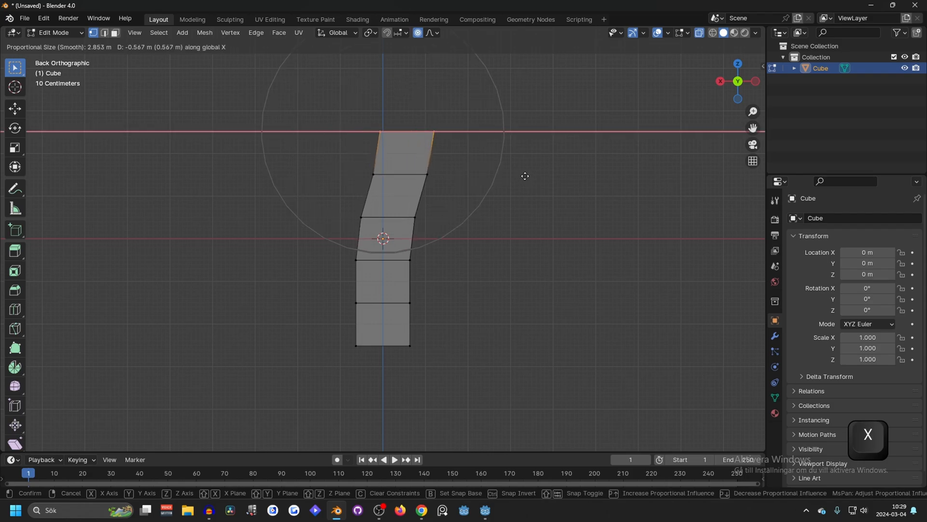
pyautogui.press('r')
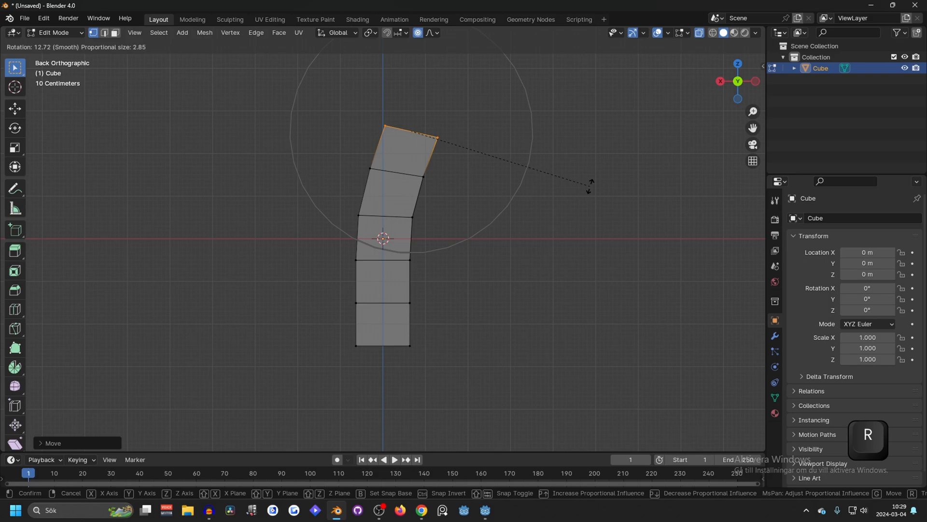
pyautogui.press('Tab')
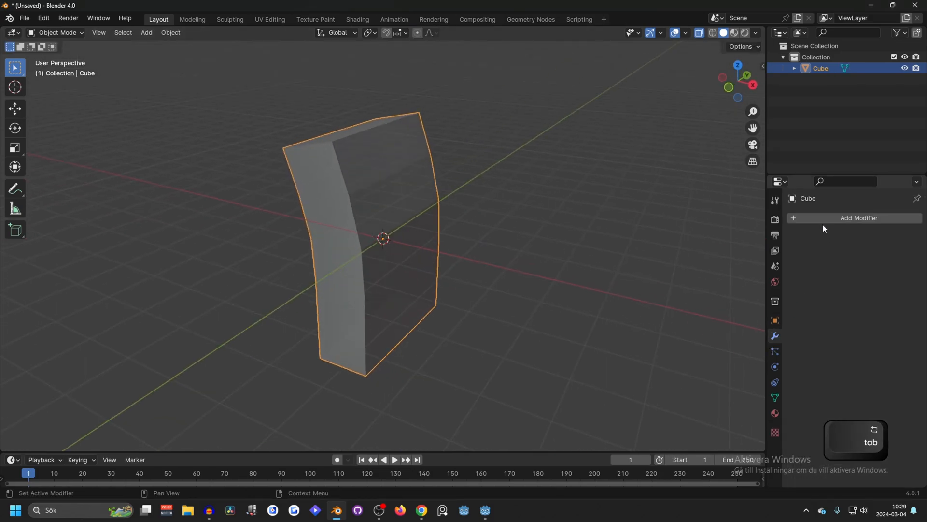
pyautogui.click(857, 218)
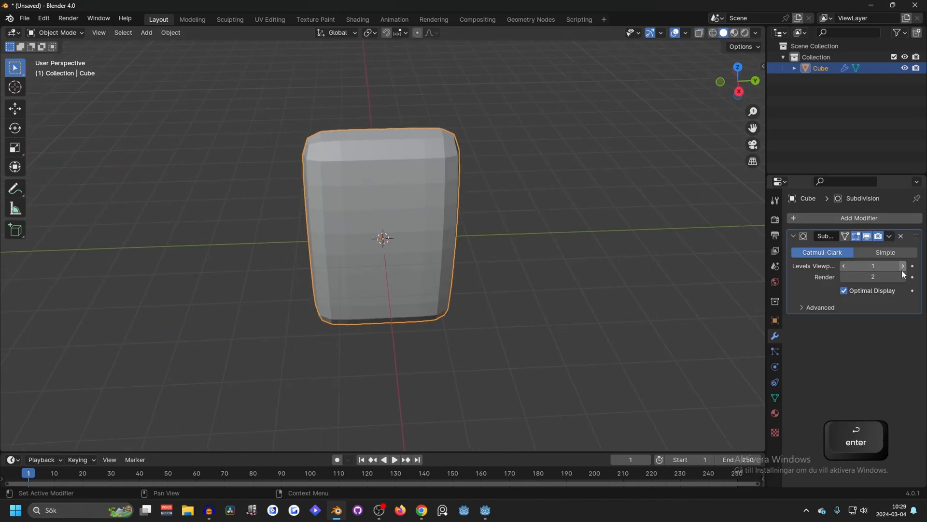
pyautogui.click(902, 266)
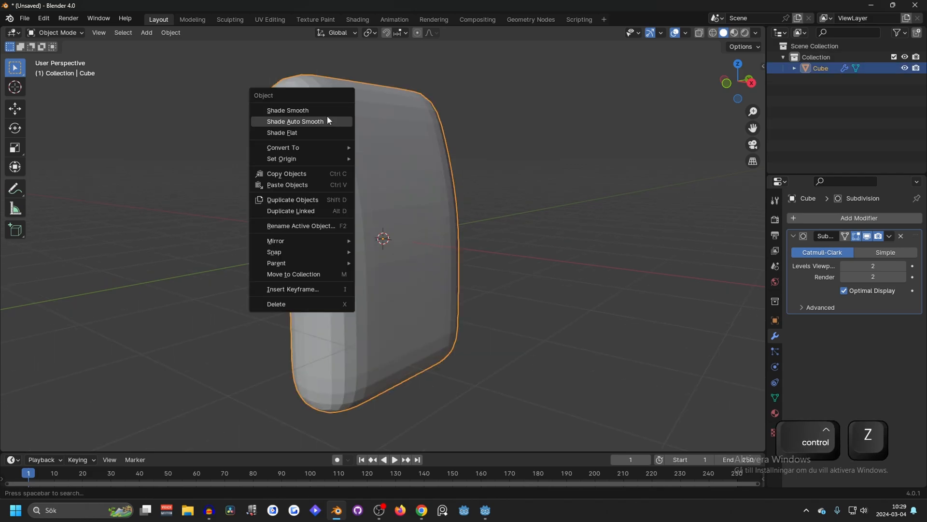
pyautogui.moveTo(307, 112)
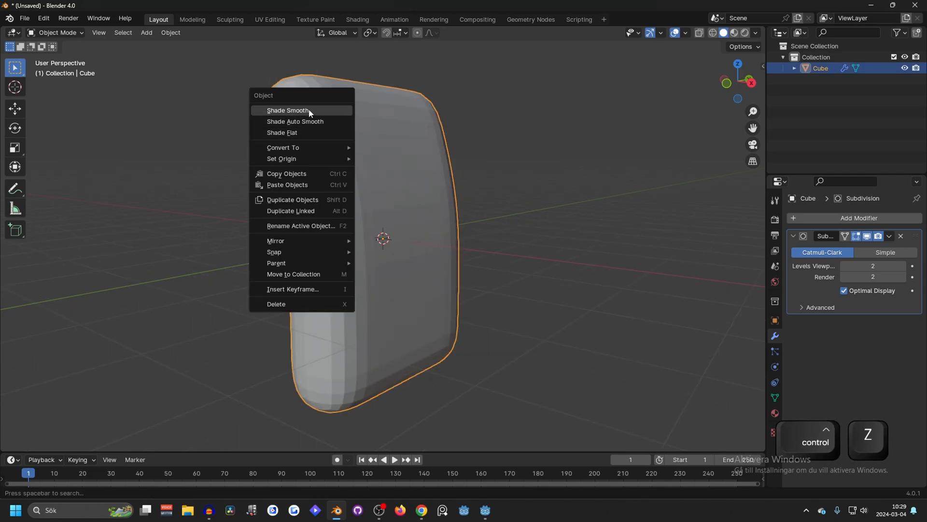
pyautogui.press('Tab')
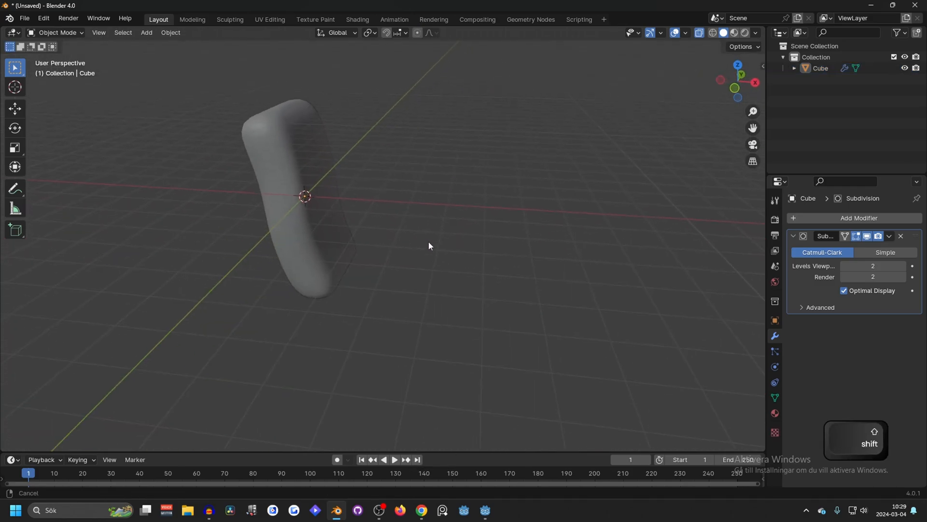
# Step: Add a flat plane under the waterfall block and apply all transforms to both objects
pyautogui.press('shift+a')
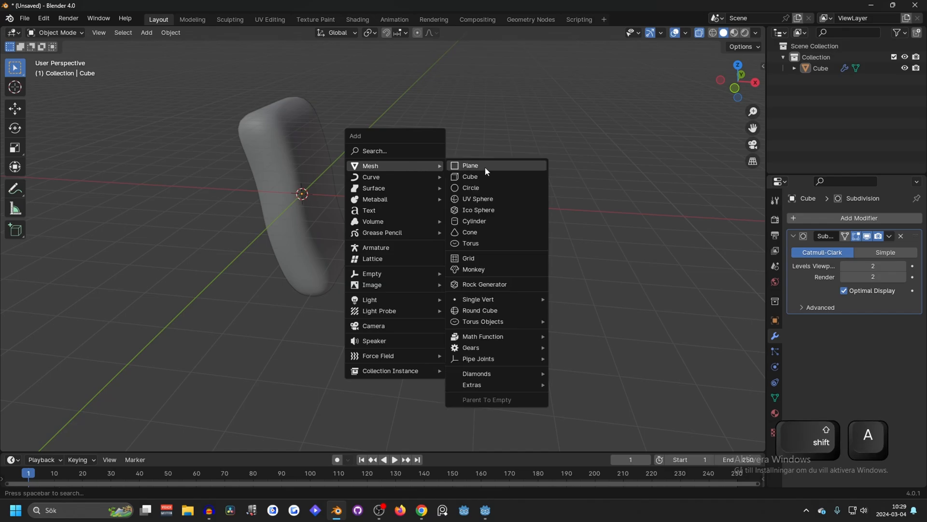
pyautogui.click(470, 165)
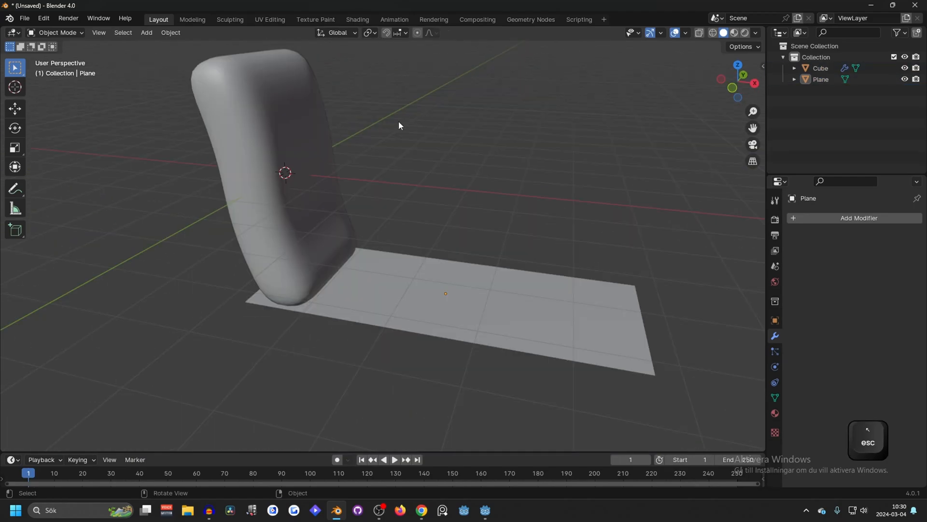
pyautogui.press('ctrl+a')
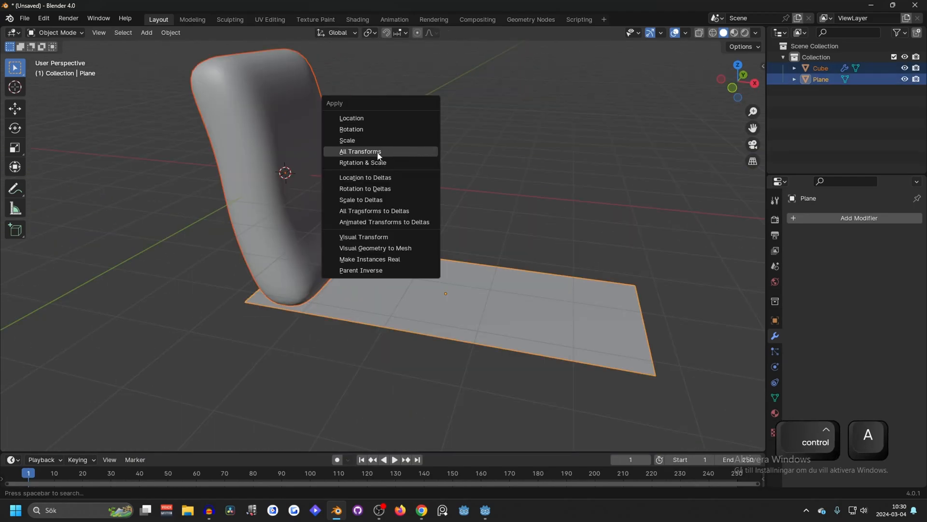
pyautogui.click(360, 152)
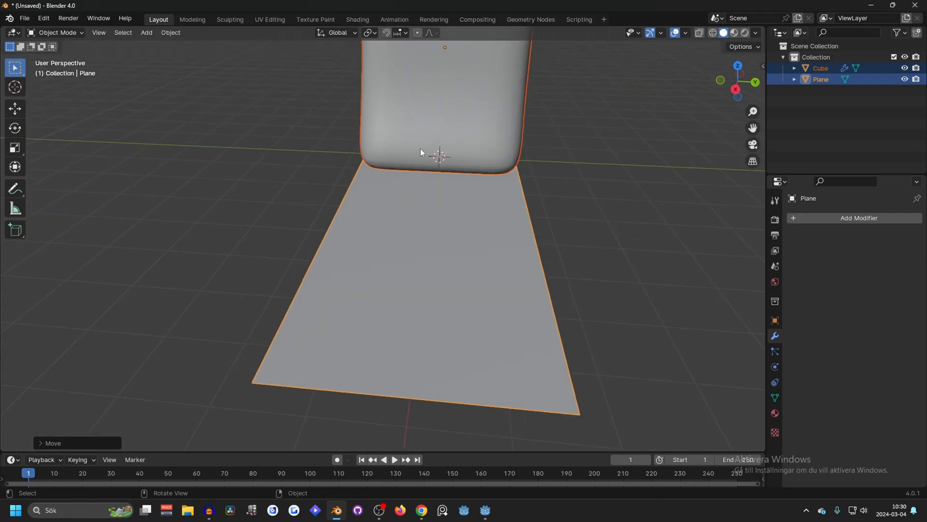
# Step: Save the Blender scene as IceWaterfall.blend inside the Godot project folder
pyautogui.press('ctrl+s')
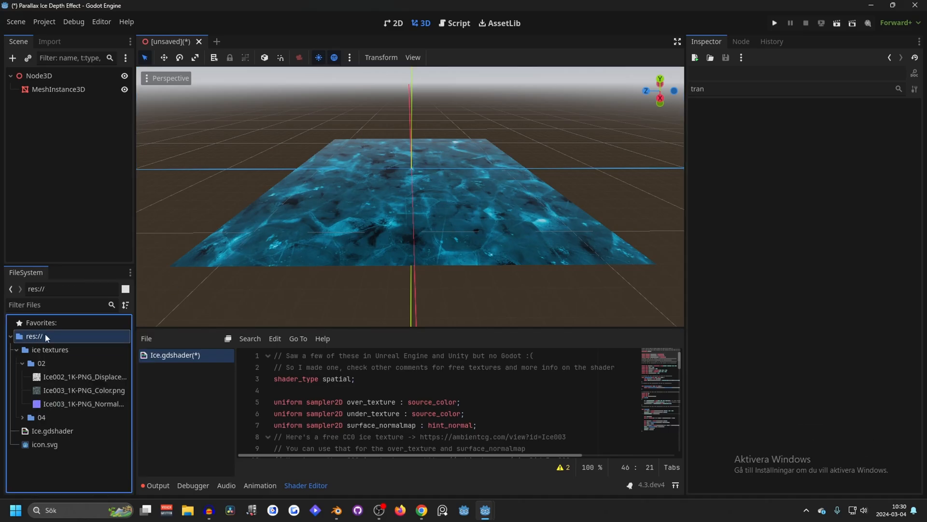
pyautogui.rightClick(34, 336)
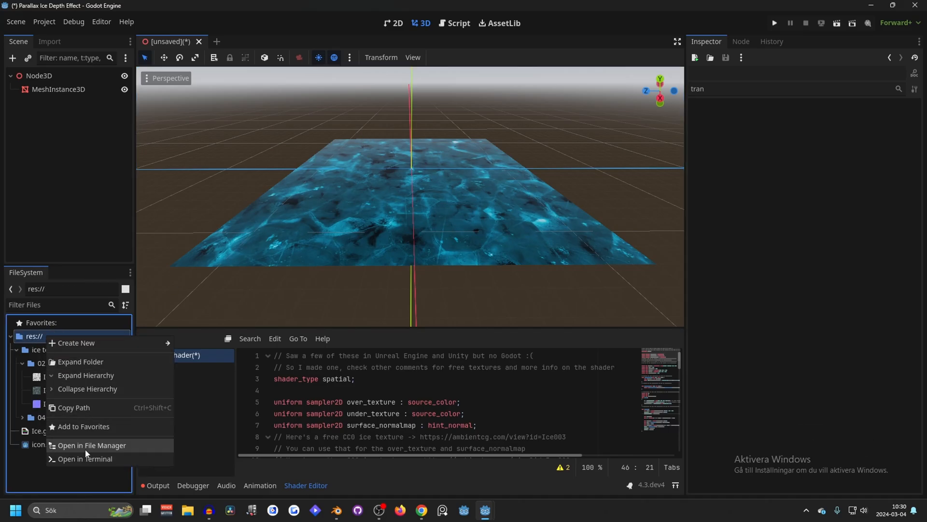
pyautogui.click(91, 445)
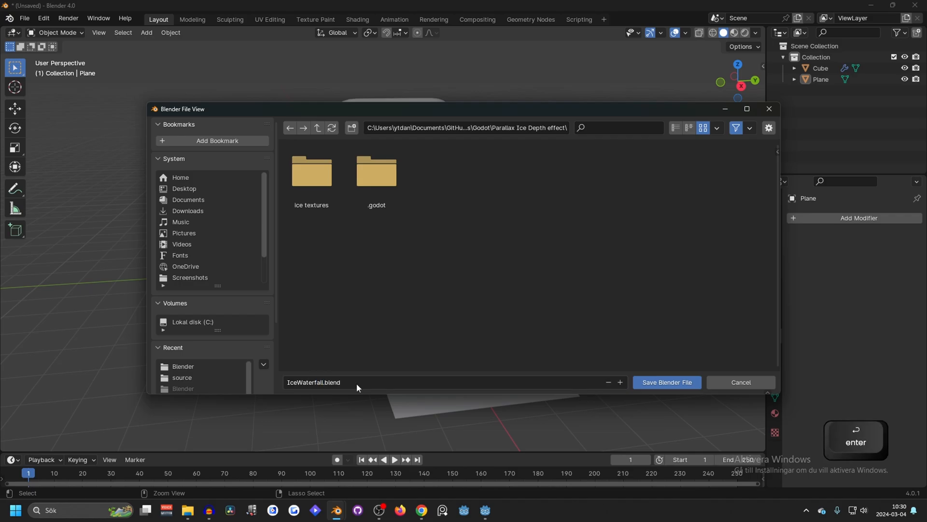
pyautogui.click(665, 382)
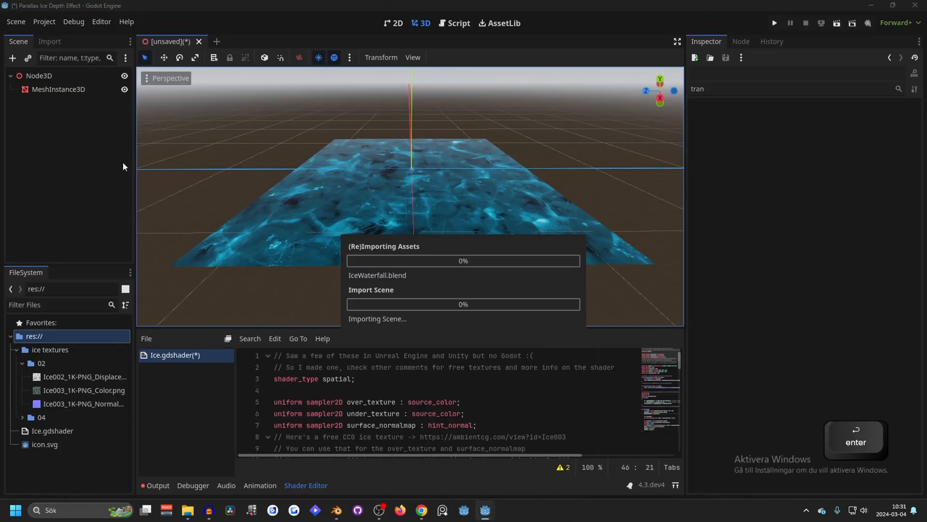
# Step: Bring the imported IceWaterfall instance into the scene with Editable Children enabled
pyautogui.click(58, 89)
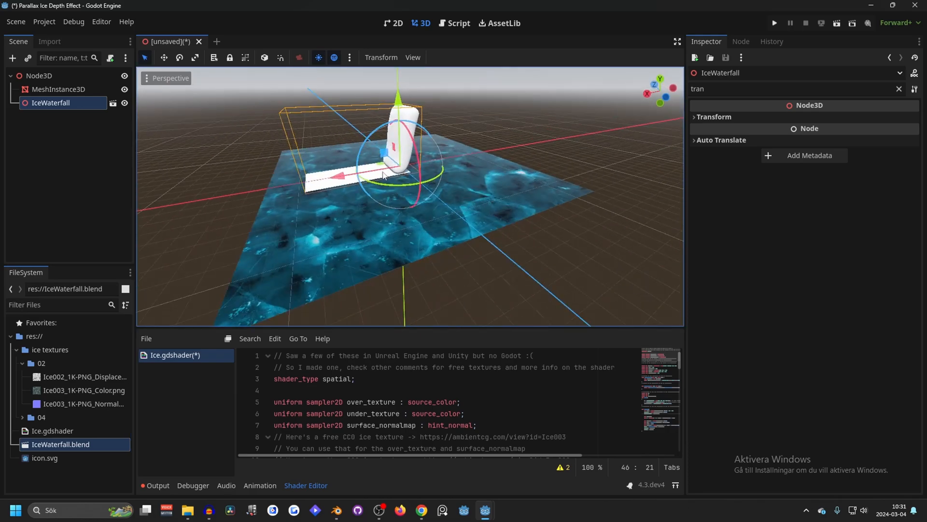
pyautogui.rightClick(51, 103)
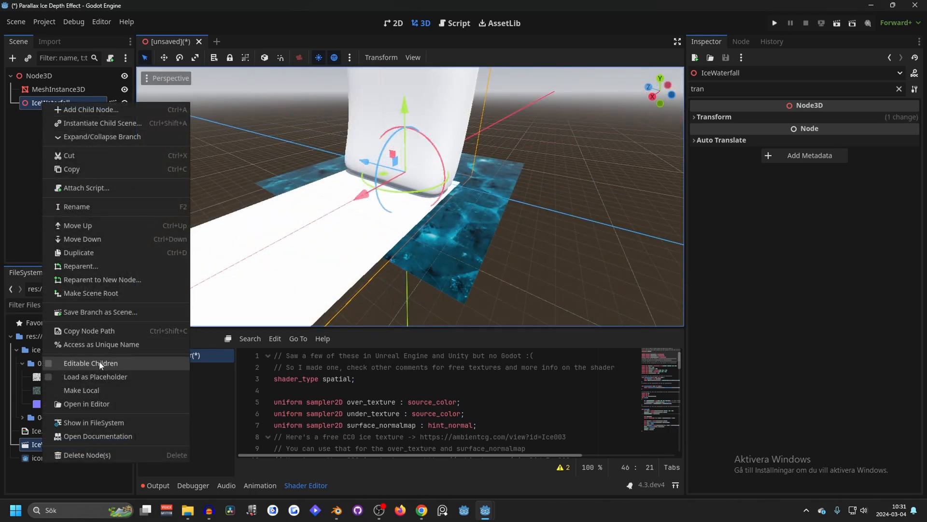
pyautogui.click(91, 362)
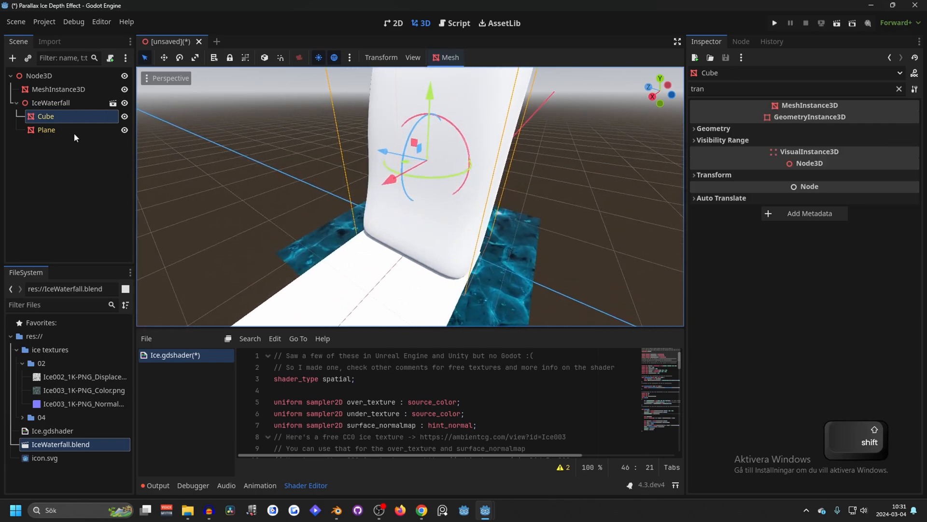
# Step: Copy the floor's parallax ice Material Override onto the Cube and inspect the result
pyautogui.click(58, 89)
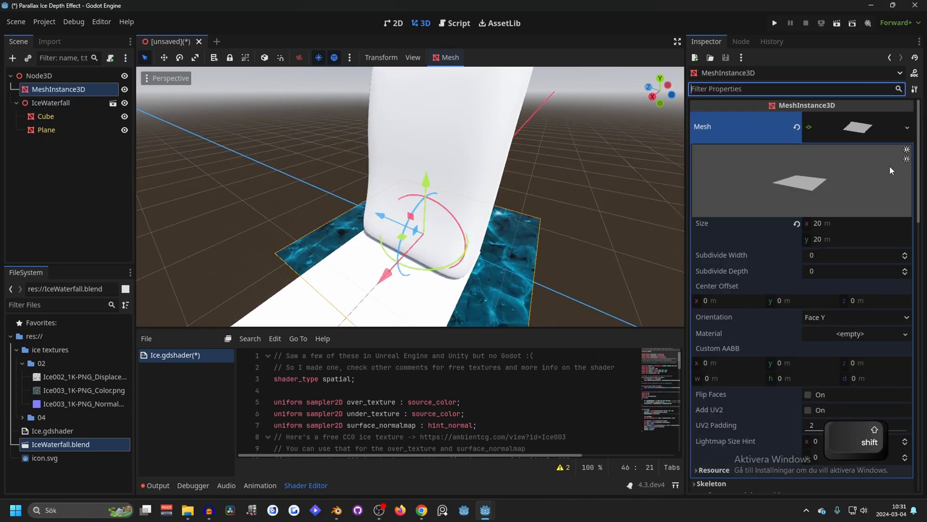
pyautogui.click(904, 203)
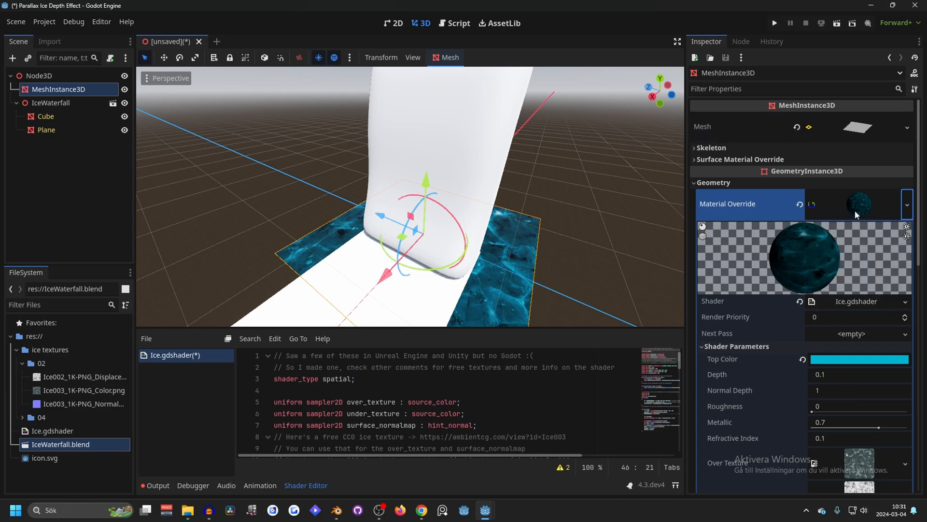
pyautogui.click(45, 116)
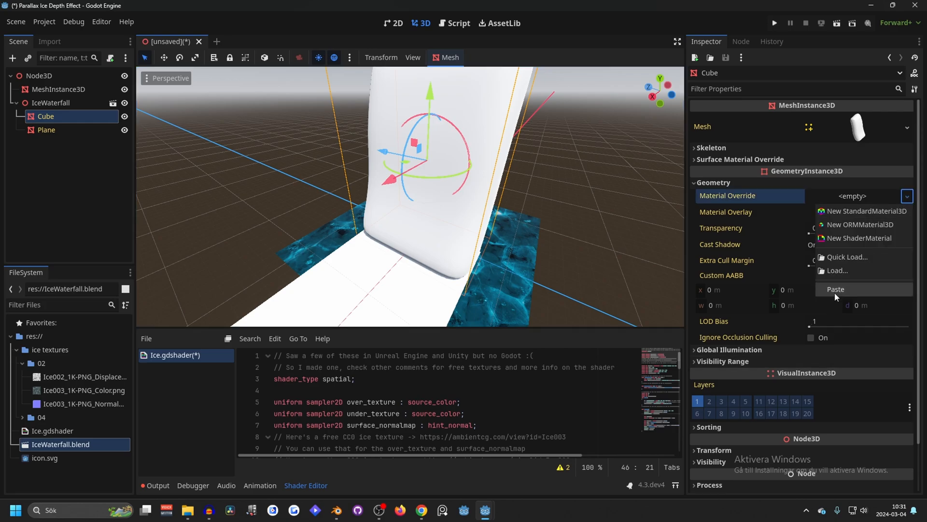
pyautogui.click(47, 129)
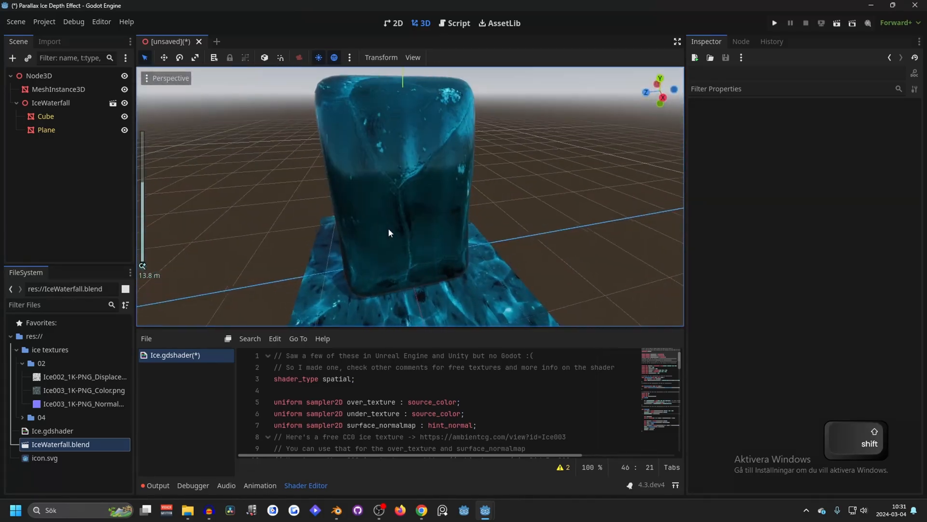
pyautogui.moveTo(389, 233); pyautogui.dragTo(465, 178)
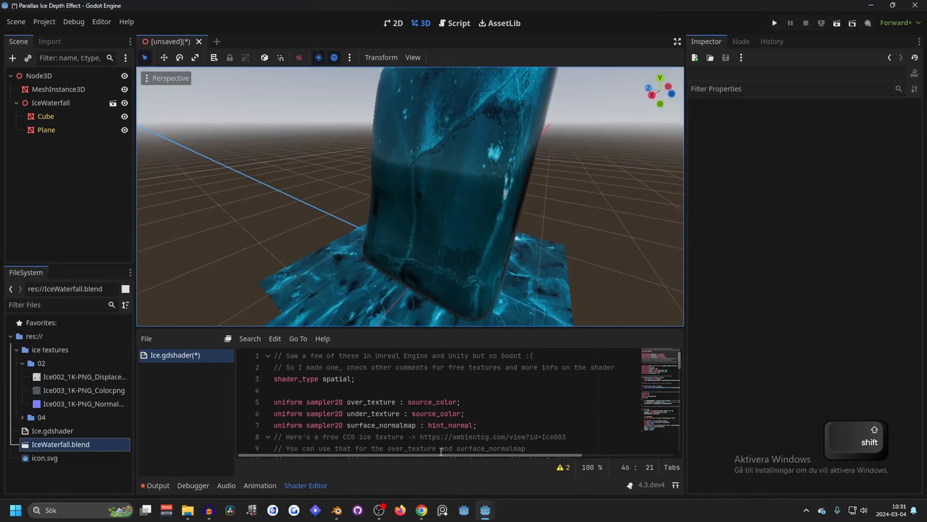
# Step: Unwrap all cube faces in Blender's UV Editing workspace and check the mapping in Godot
pyautogui.click(336, 510)
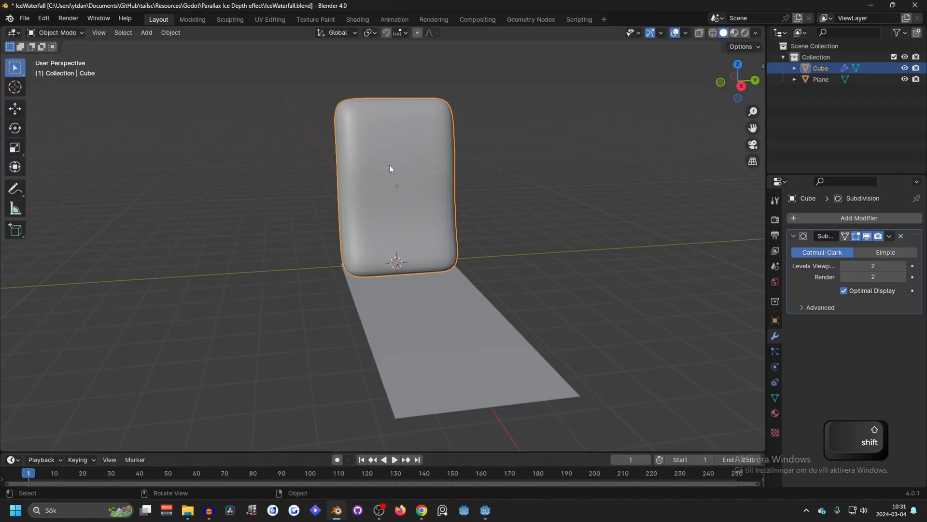
pyautogui.click(270, 20)
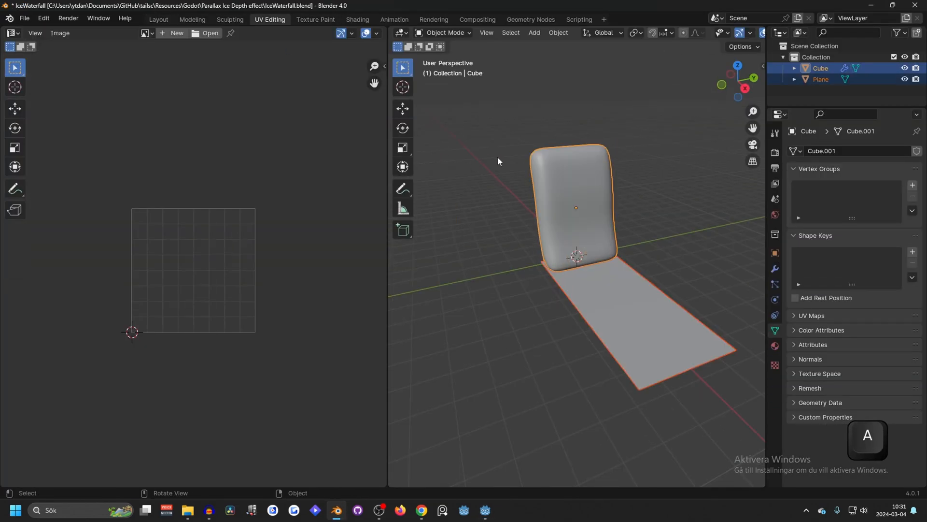
pyautogui.press('u')
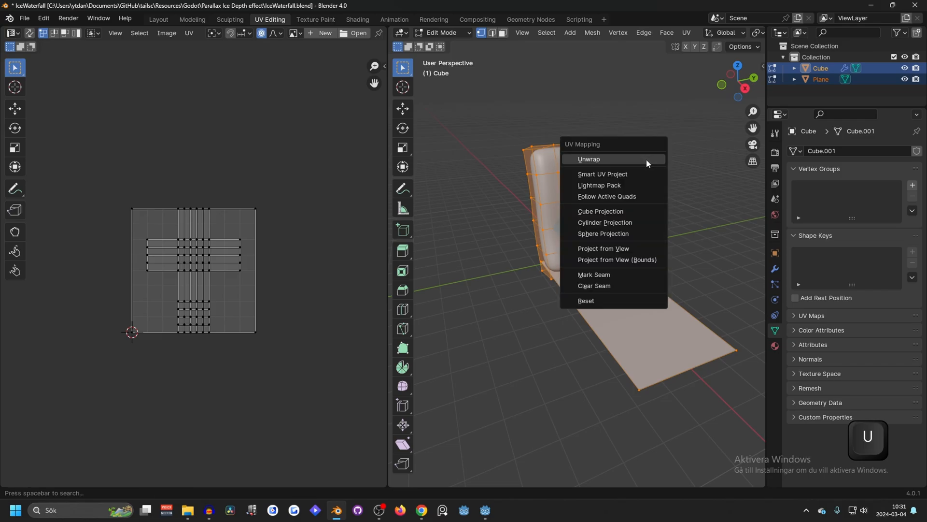
pyautogui.click(603, 173)
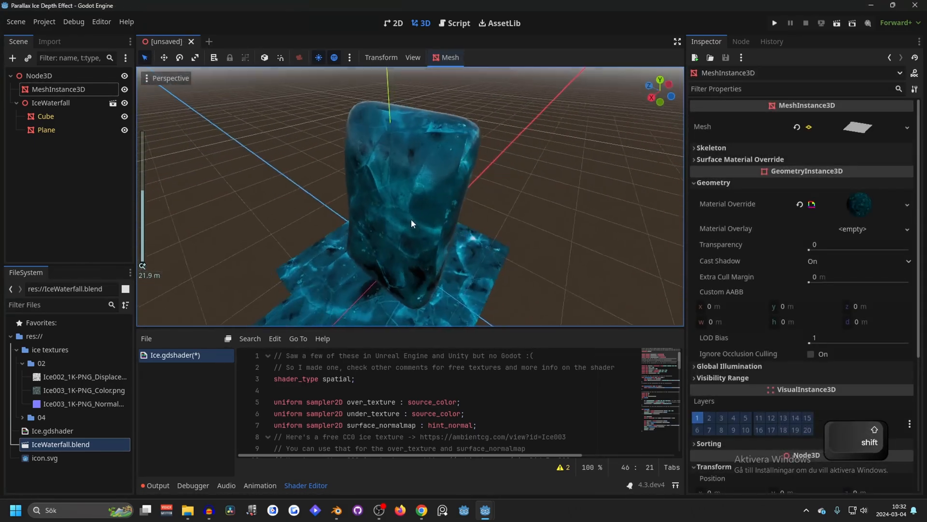
pyautogui.moveTo(413, 223); pyautogui.dragTo(448, 146)
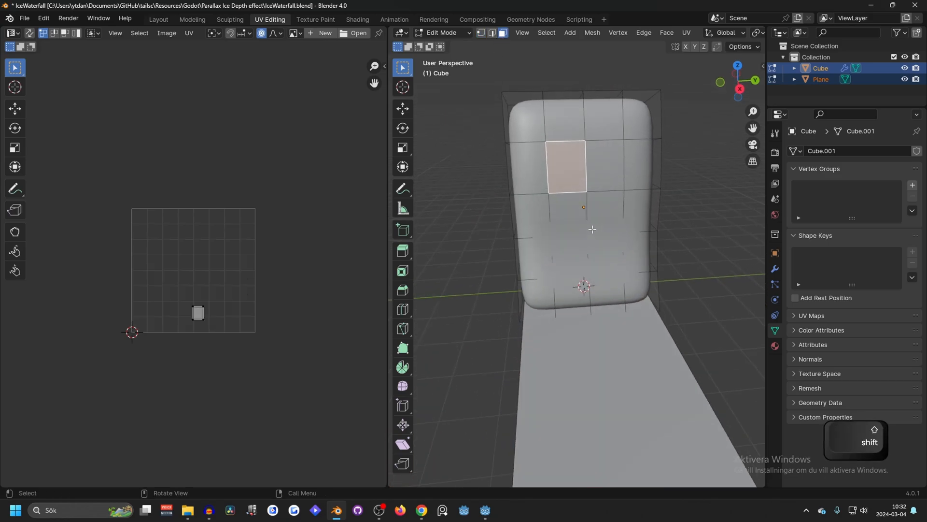
# Step: Re-unwrap the cube with Follow Active Quads into a uniform square UV grid, all islands selected
pyautogui.press('u')
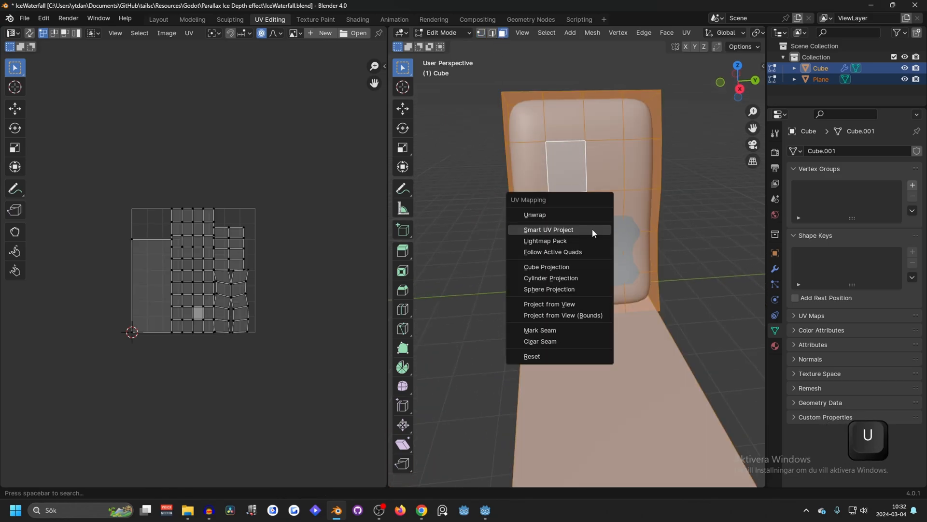
pyautogui.moveTo(548, 242)
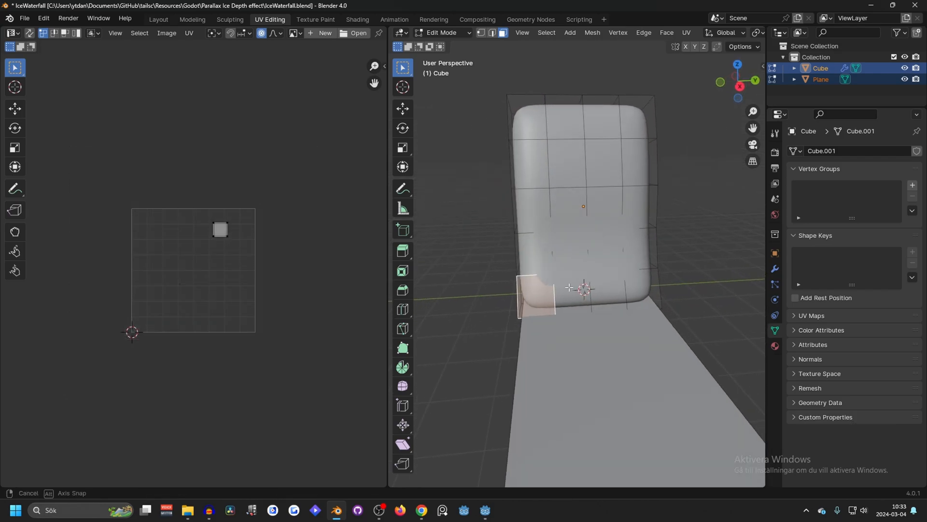
pyautogui.press('a')
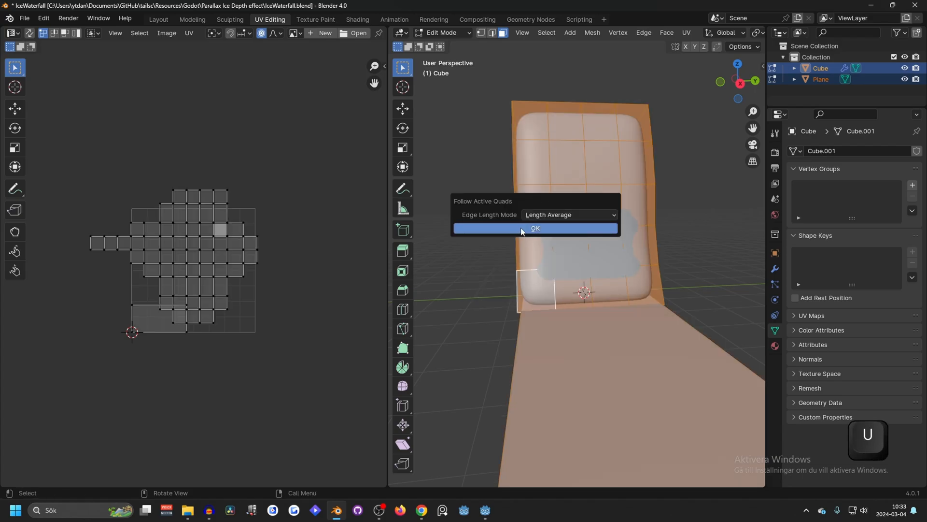
pyautogui.click(534, 230)
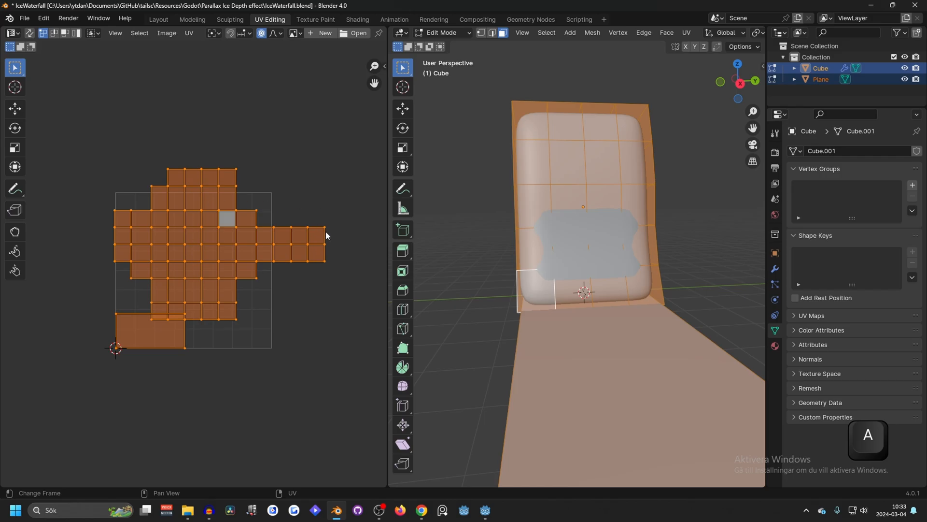
pyautogui.press('r')
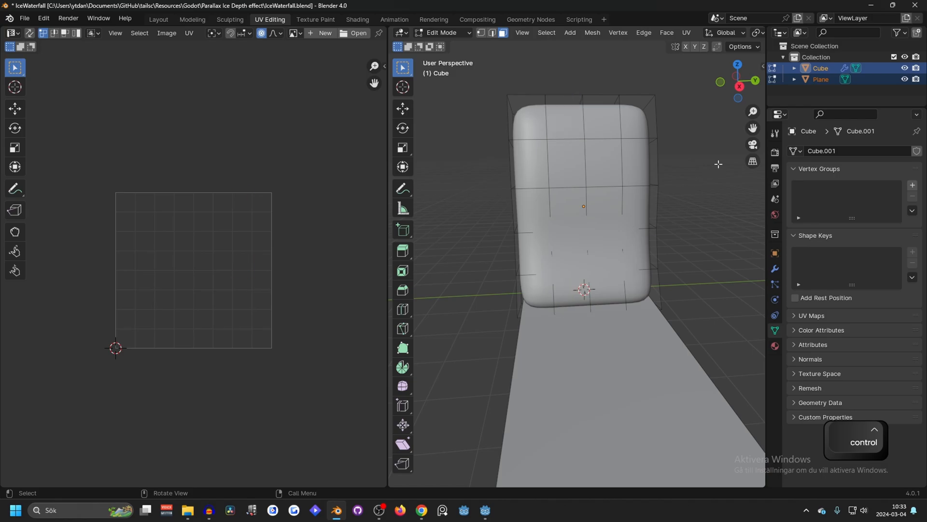
pyautogui.click(560, 113)
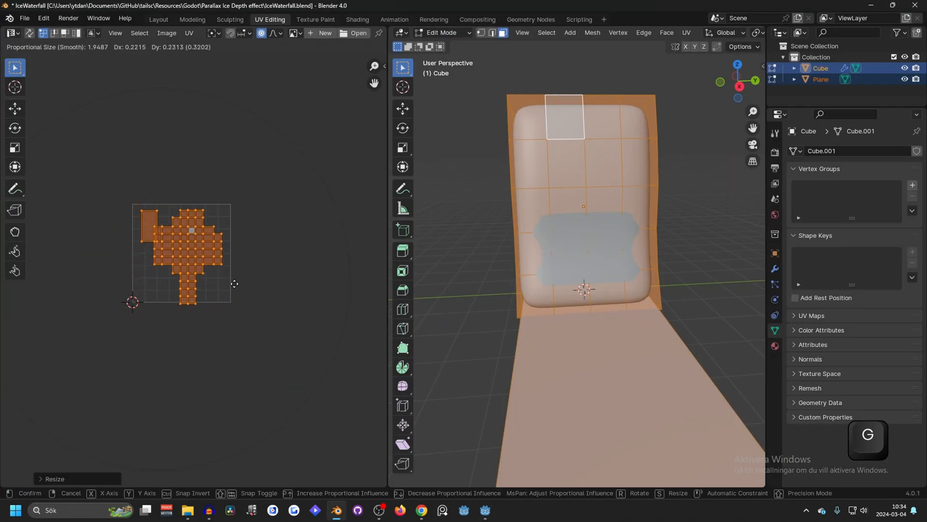
# Step: Scale and move the UV grid far past the texture bounds and save IceWaterfall.blend
pyautogui.press('alt+tab')
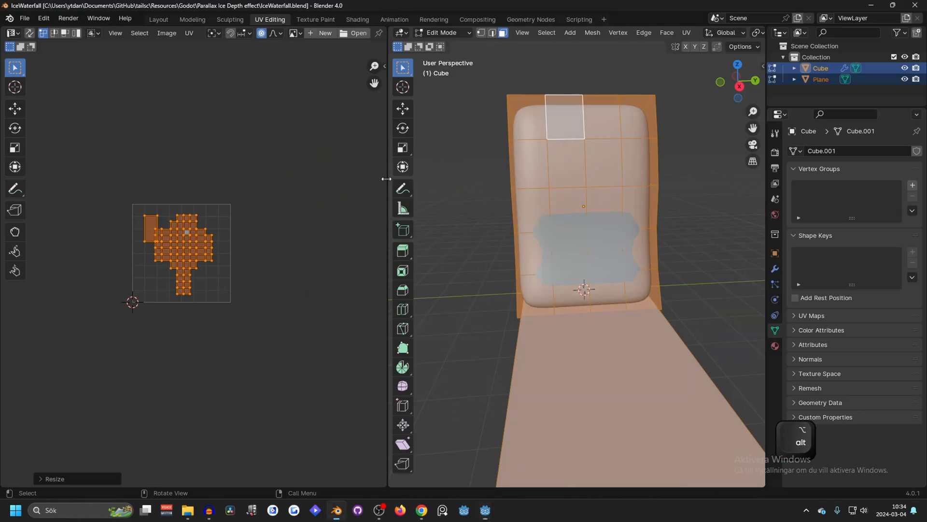
pyautogui.press('g')
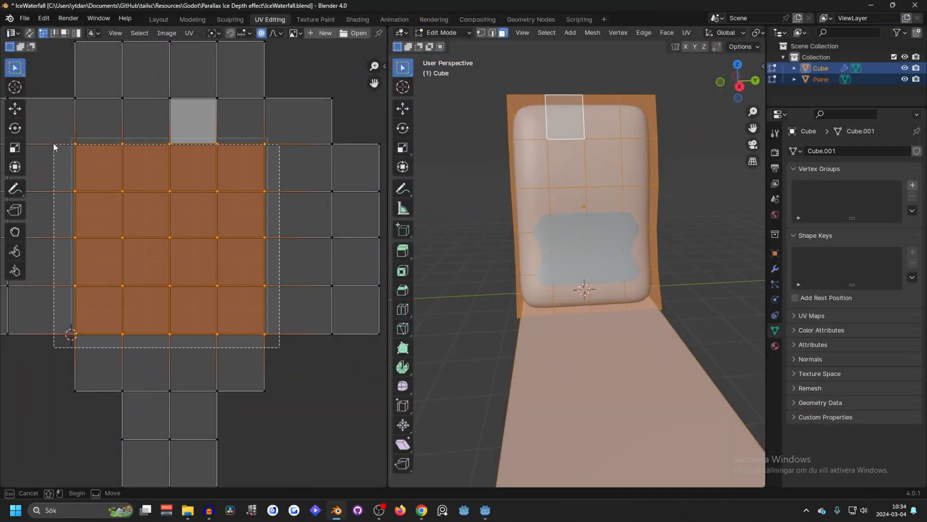
pyautogui.press('s')
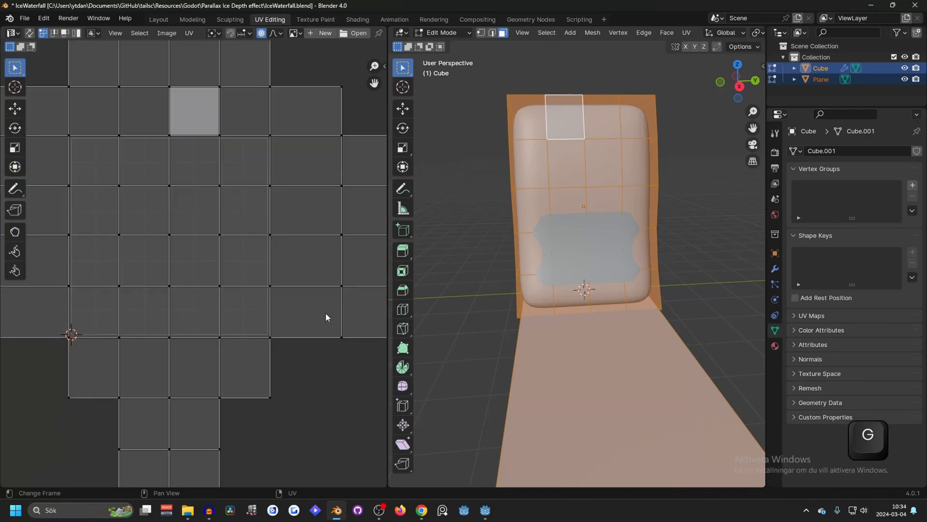
pyautogui.press('ctrl+s')
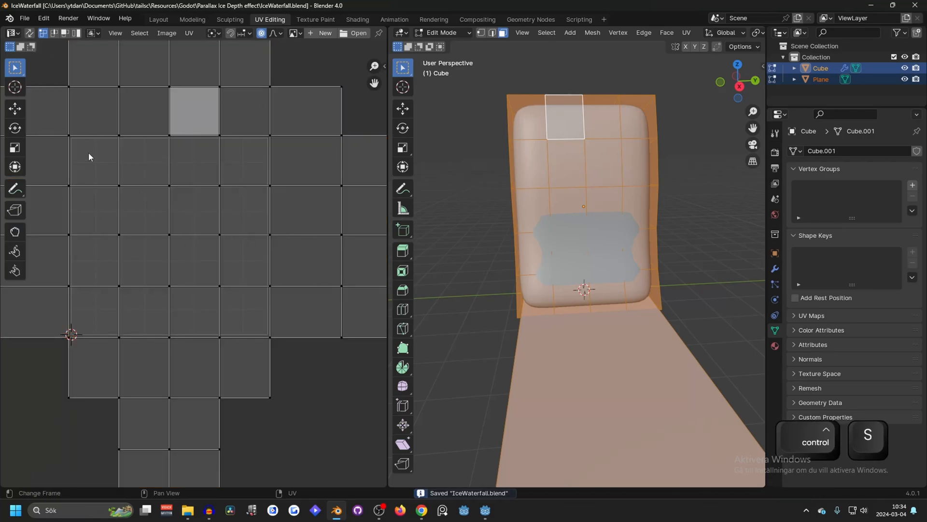